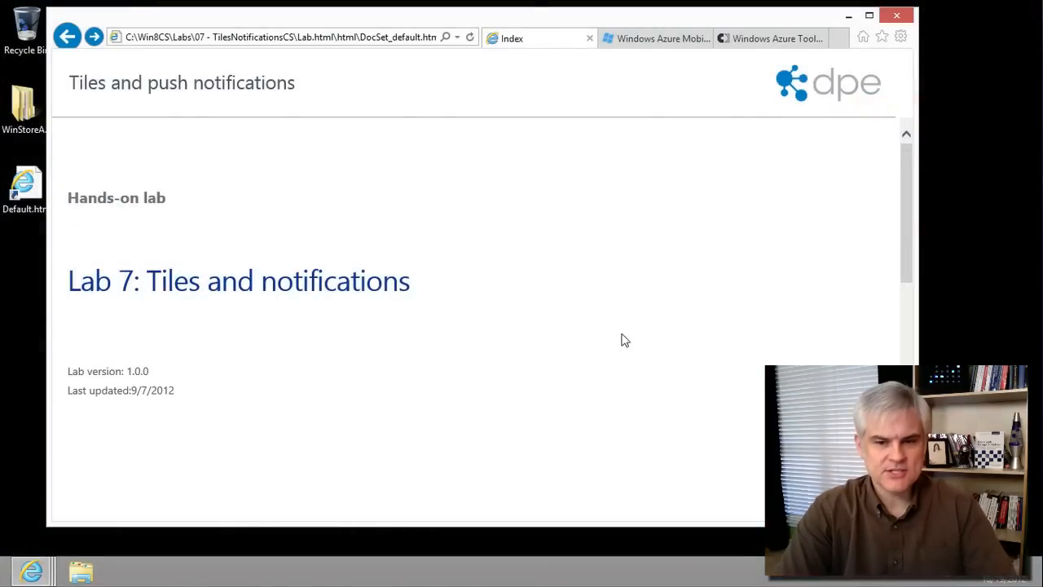
Open 'Exercise 2: Incorporate push notifications' from the lab index
scroll("down", 3)
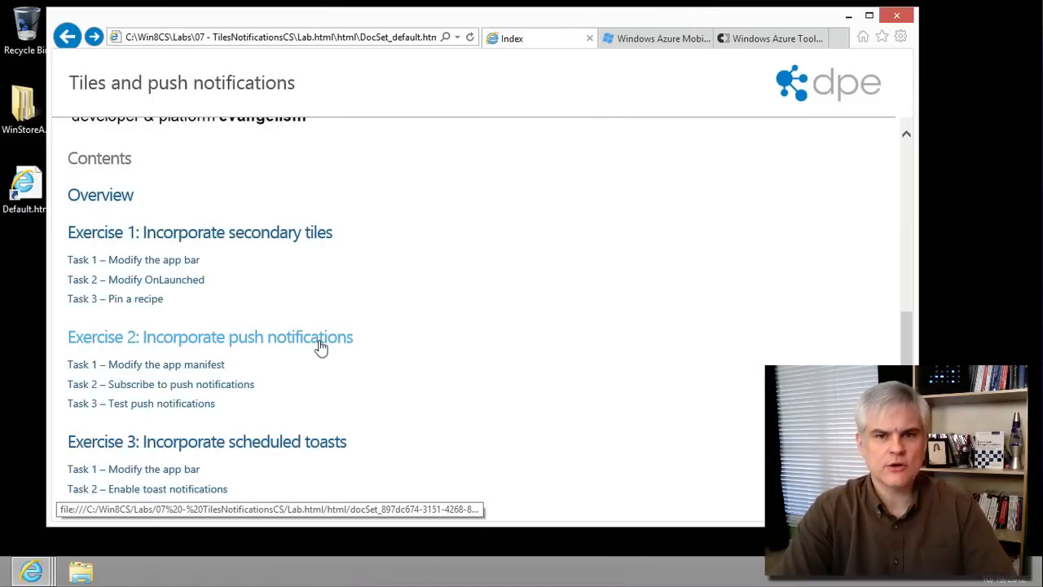
left_click(209, 336)
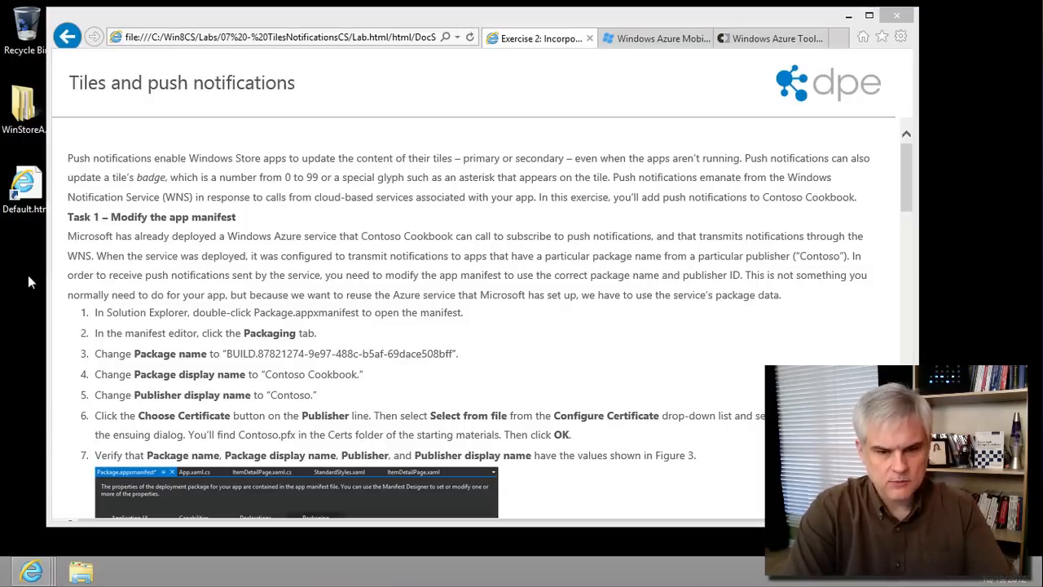
Read Task 1's manifest steps, highlighting why the manifest must change
key("Super")
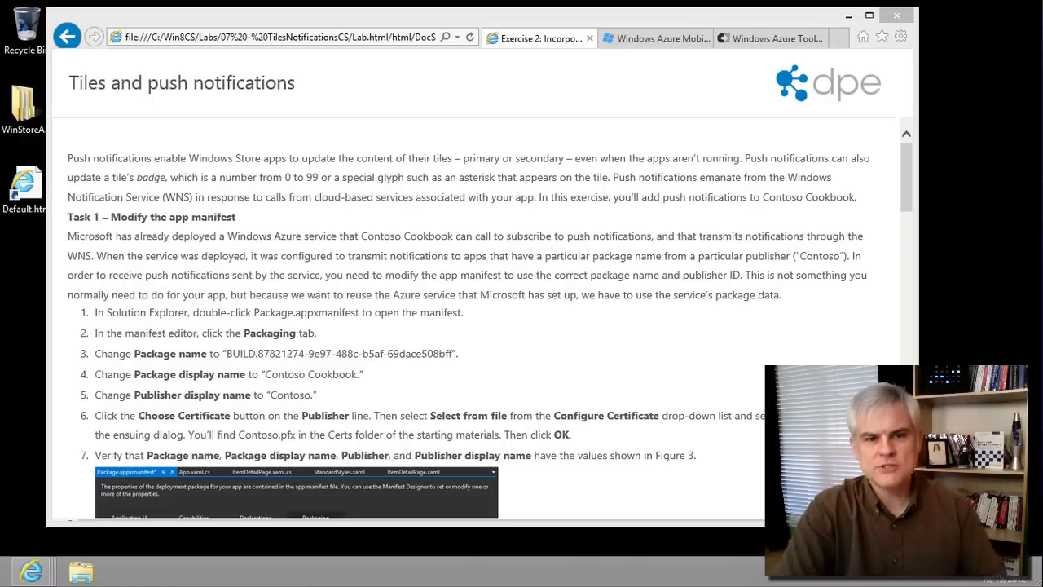
mouse_move(194, 376)
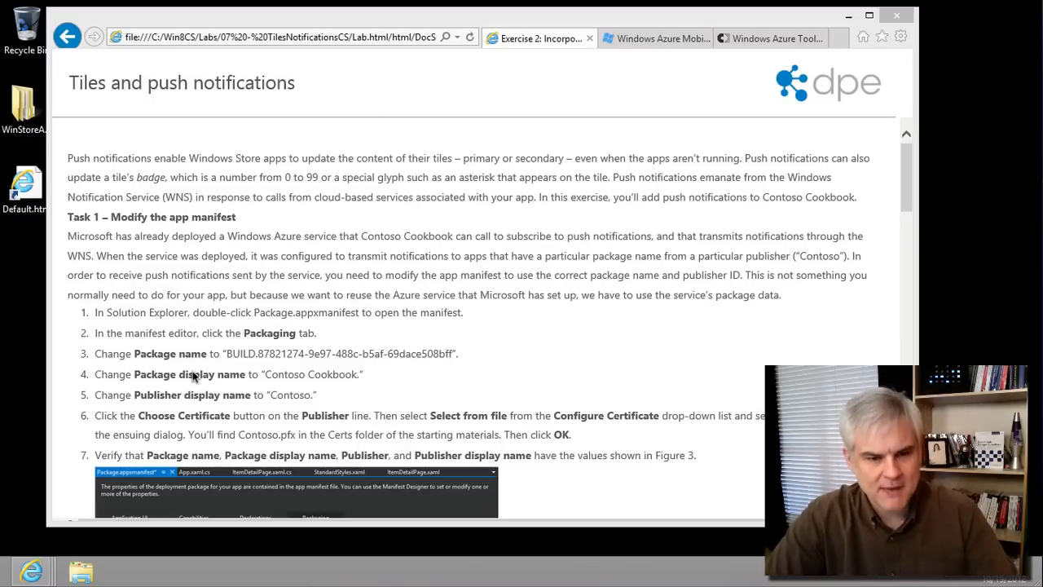
mouse_move(199, 317)
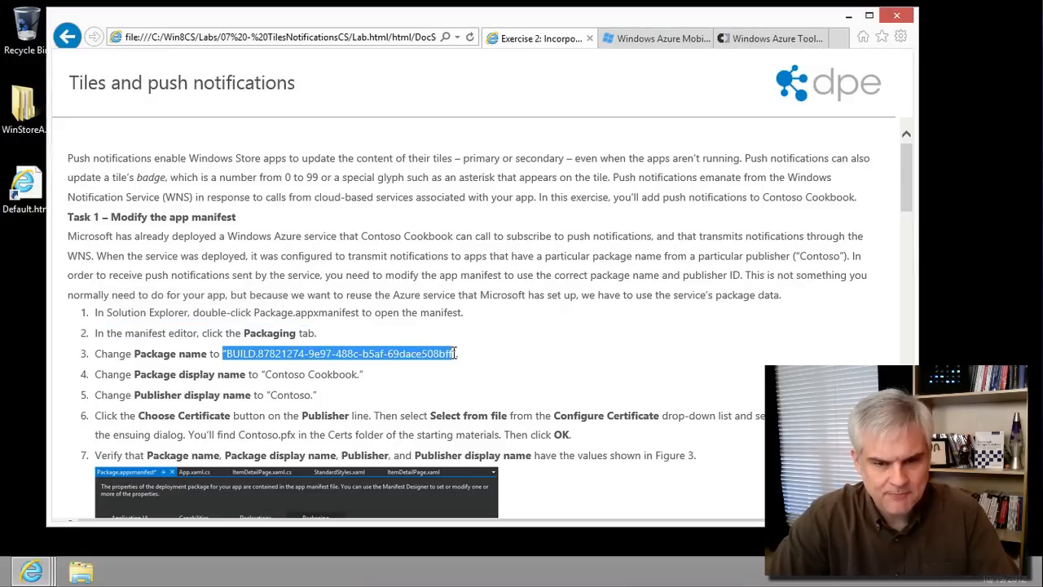
left_click(257, 248)
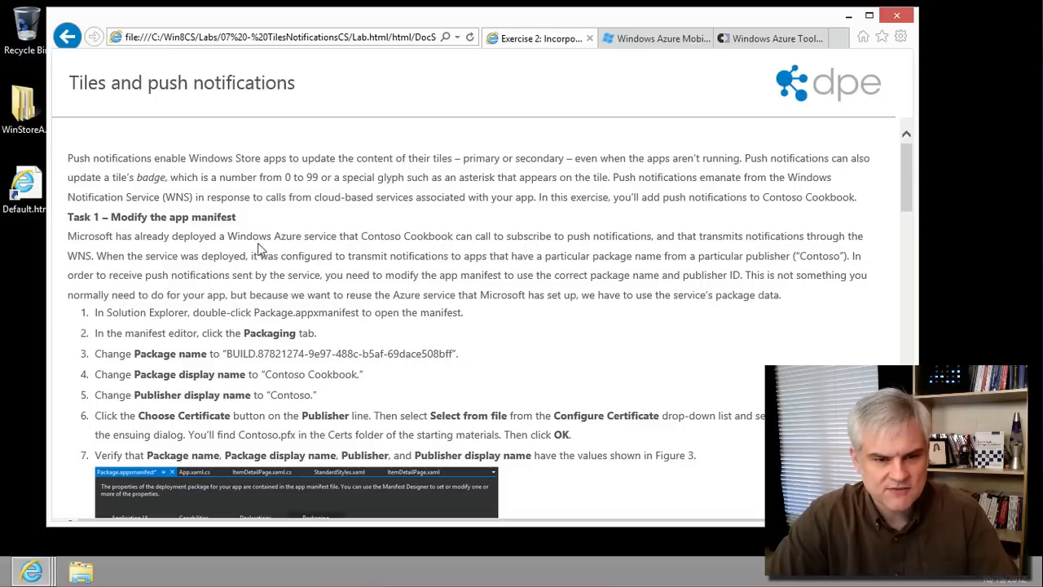
left_click_drag(172, 236, 528, 294)
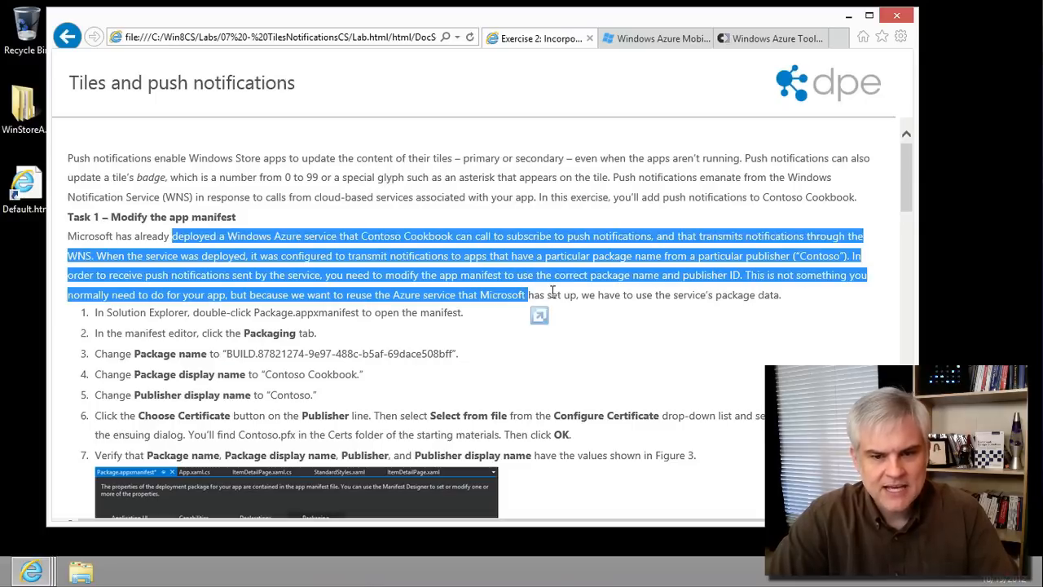
left_click(314, 280)
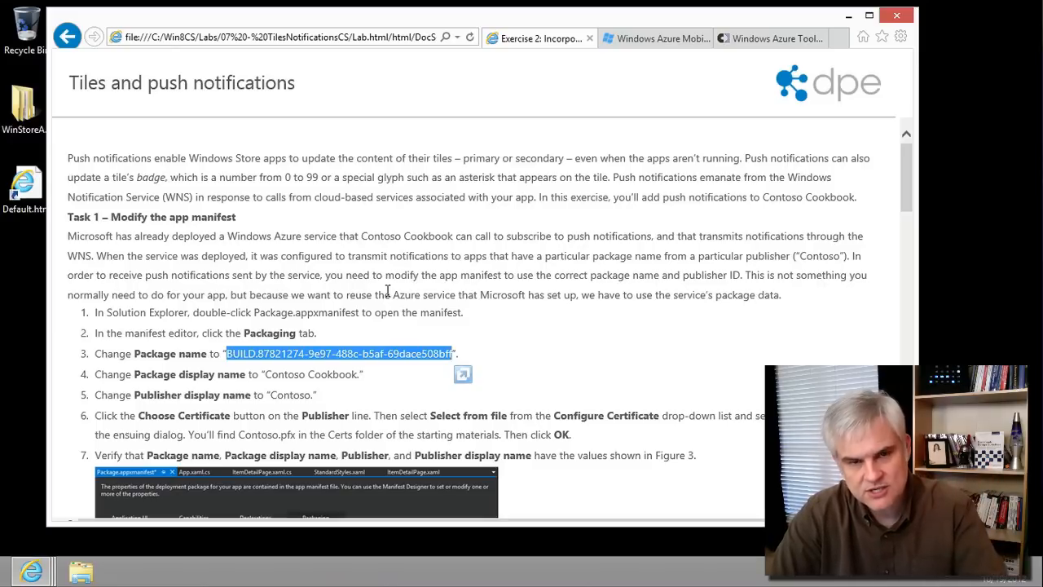
mouse_move(36, 493)
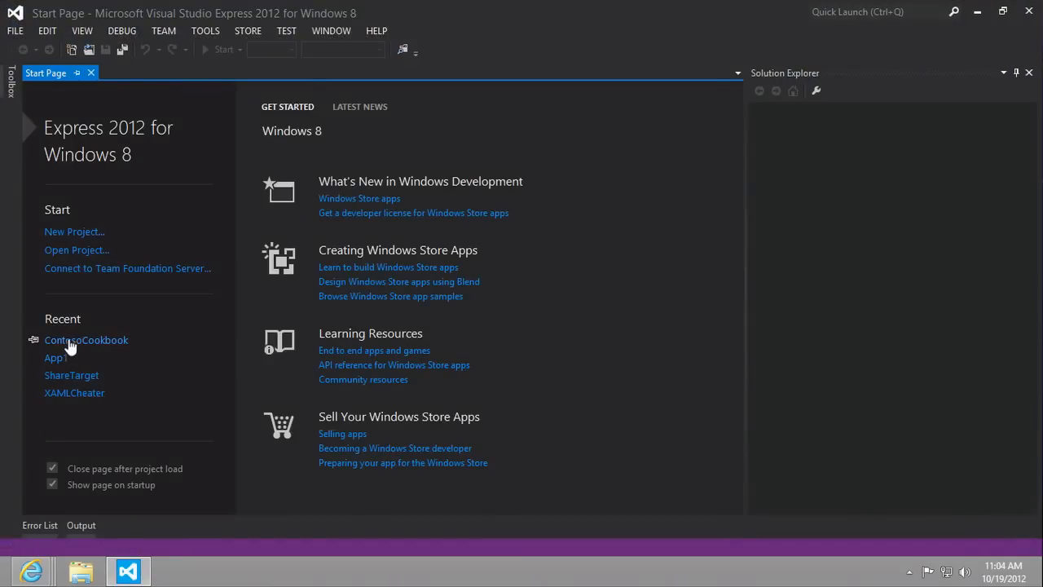
Open the recent ContosoCookbook project and load Package.appxmanifest in the designer
left_click(86, 339)
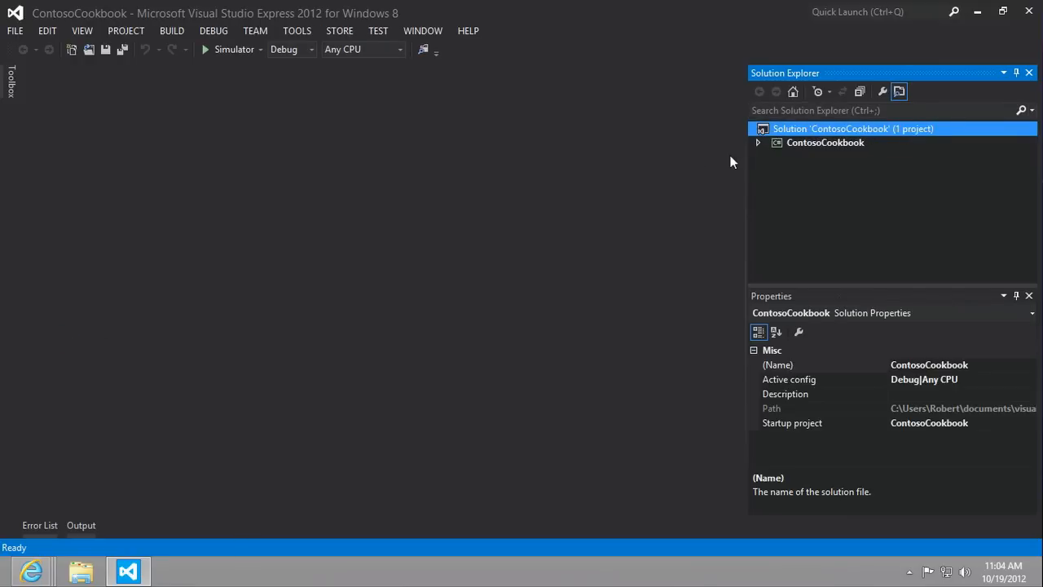
left_click(757, 142)
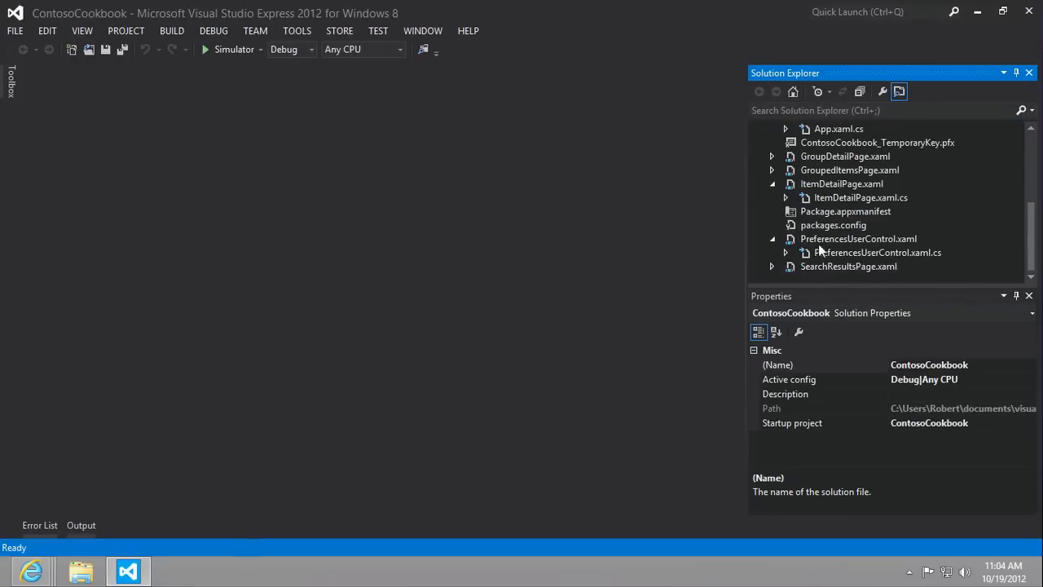
mouse_move(832, 217)
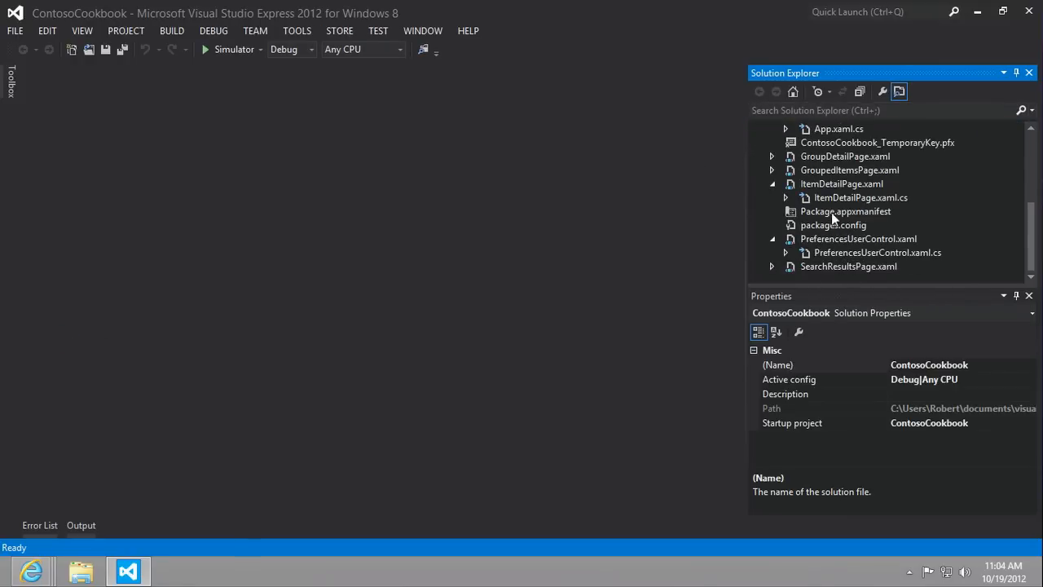
double_click(846, 211)
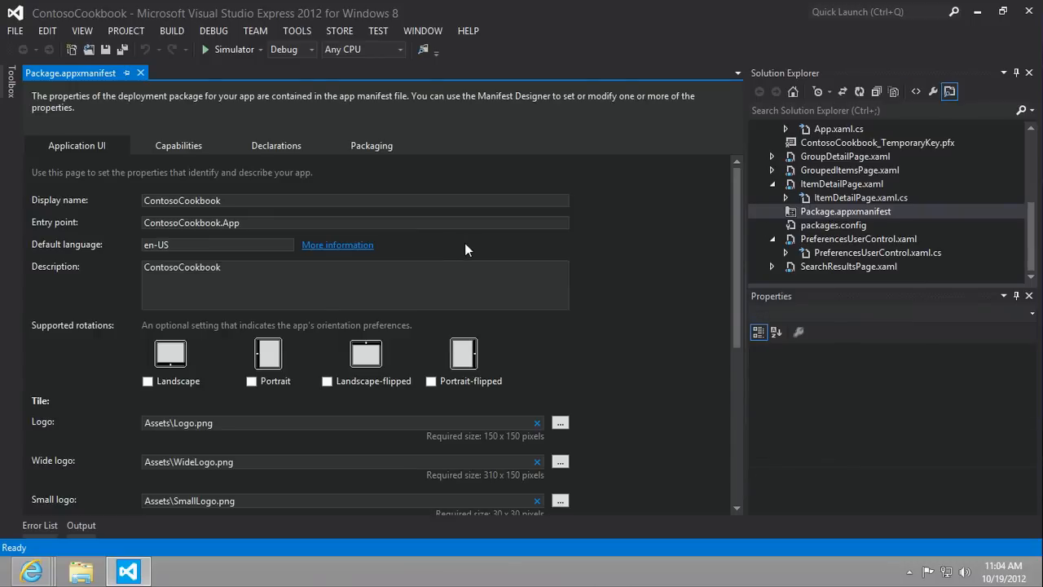
Enter BUILD.87821274-9e97-488c-b5af-69dace508bff as the Packaging tab's package name
left_click(371, 145)
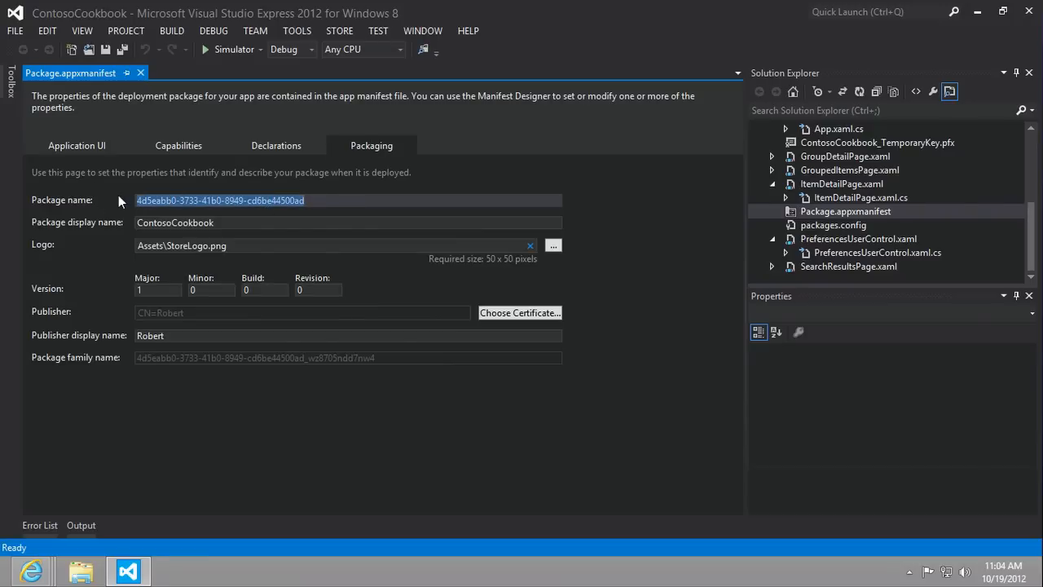
type("BUILD.87821274-9e97-488c-b5af-69dace508bff")
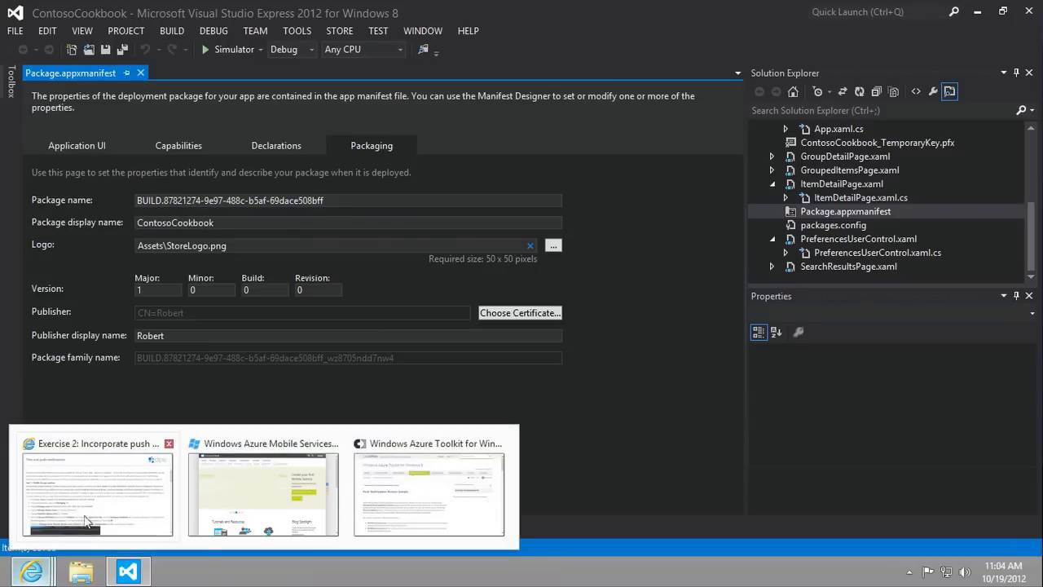
Check the lab's expected values and replace the publisher display name with 'Contoso'
left_click(96, 488)
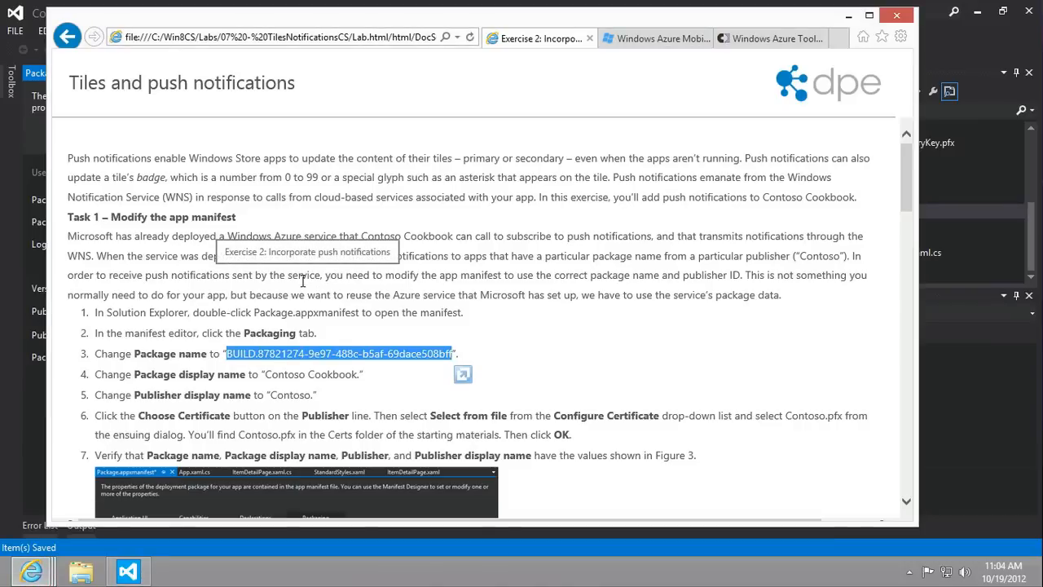
mouse_move(266, 376)
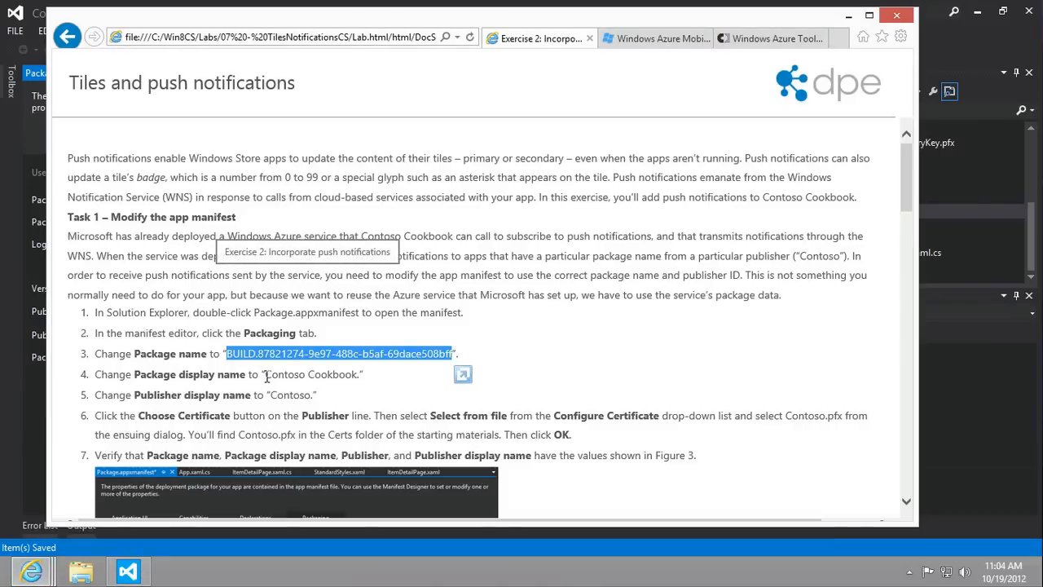
mouse_move(343, 400)
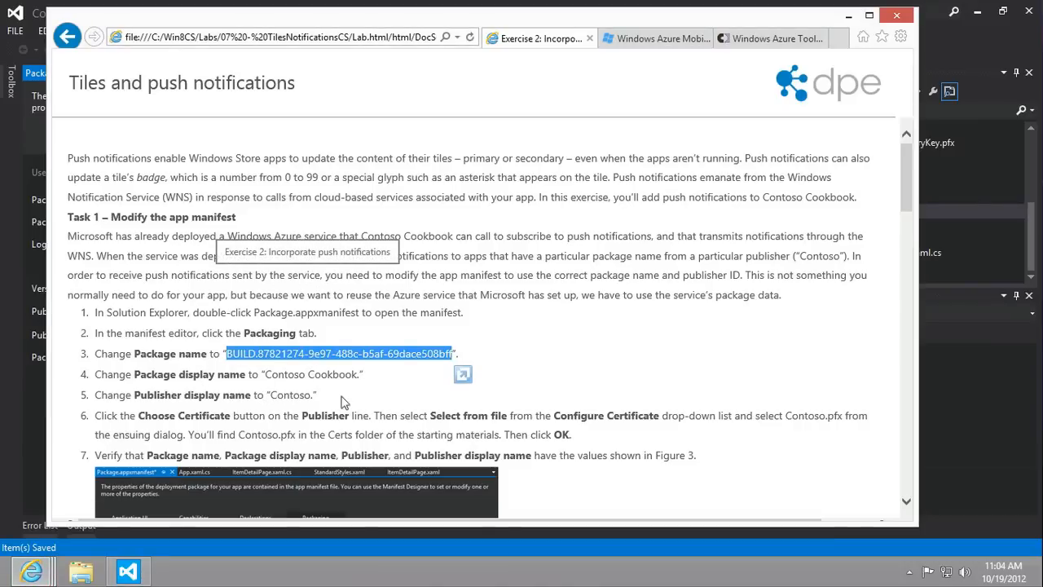
left_click(128, 570)
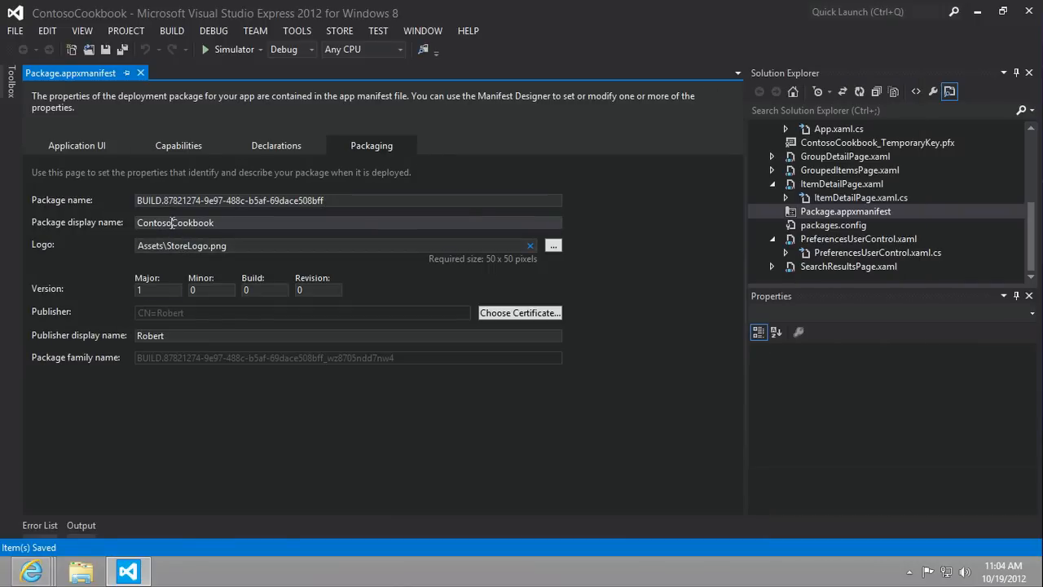
double_click(150, 335)
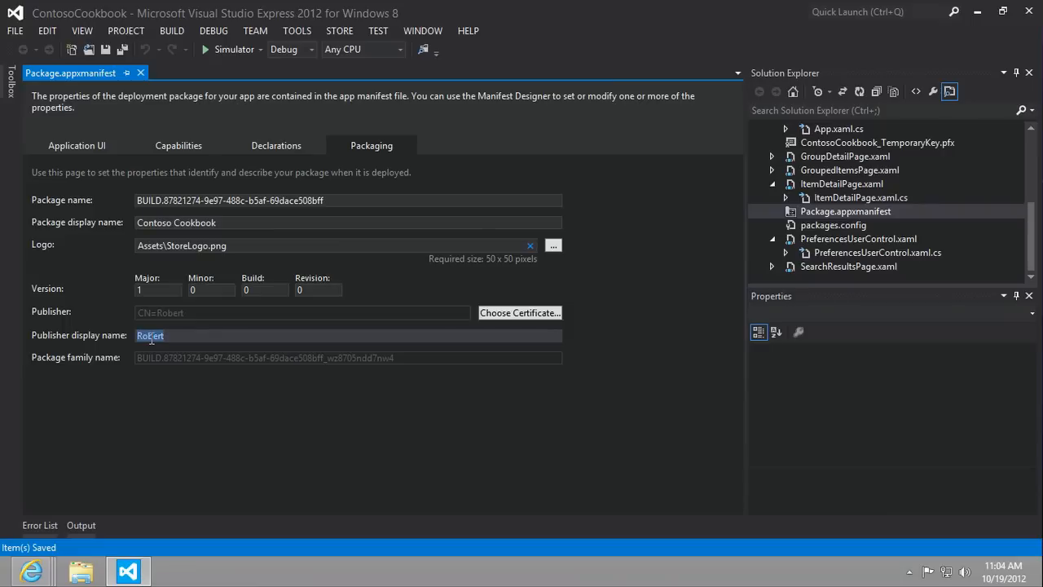
type("Contoso")
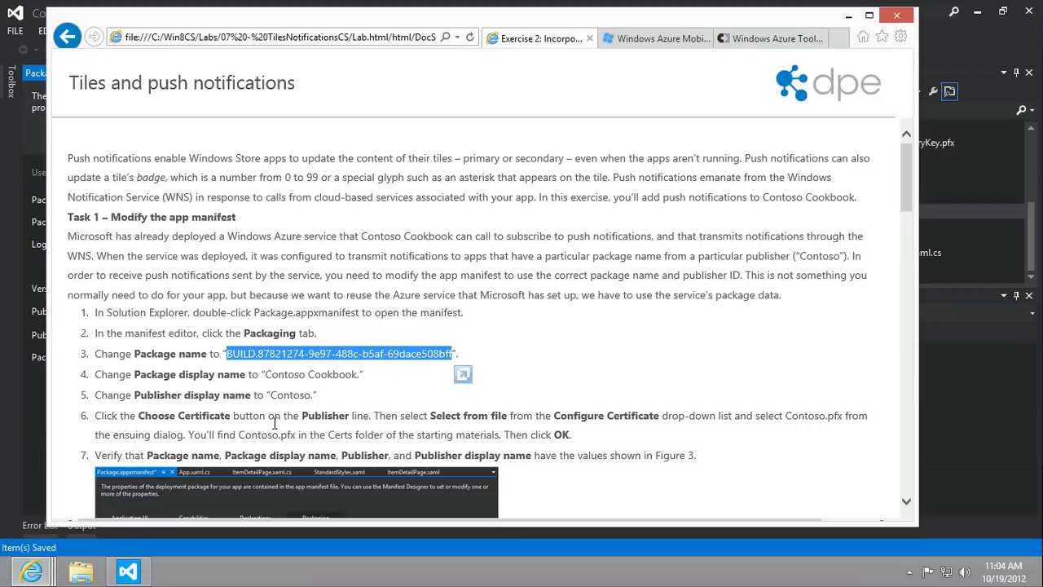
scroll("down", 3)
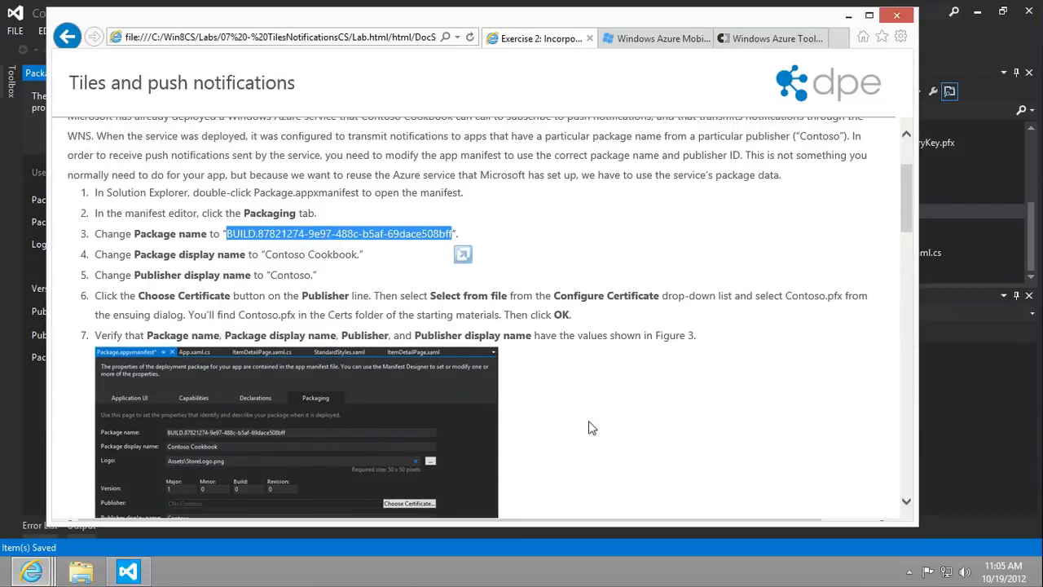
scroll("down", 3)
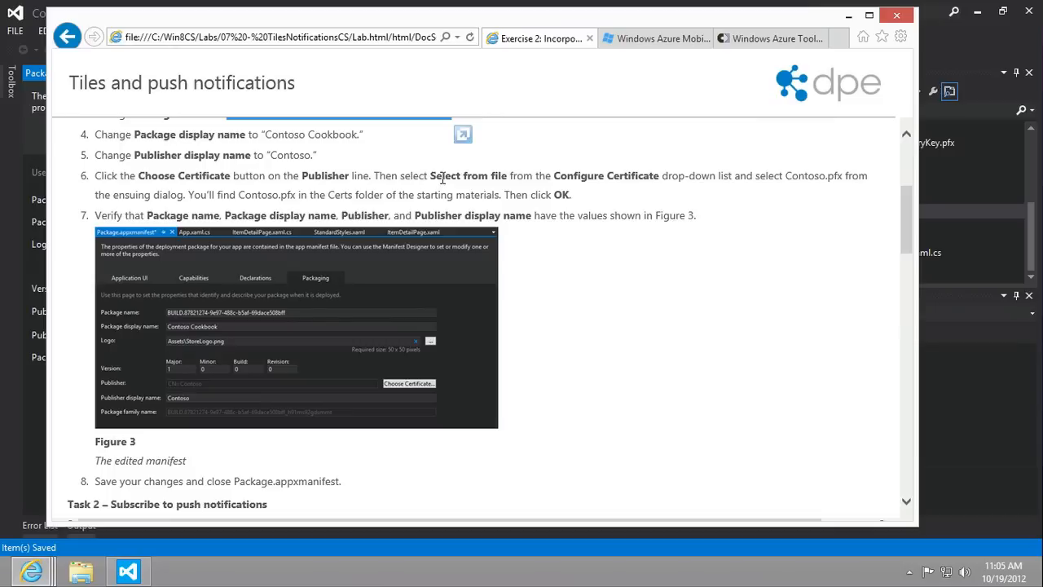
mouse_move(617, 178)
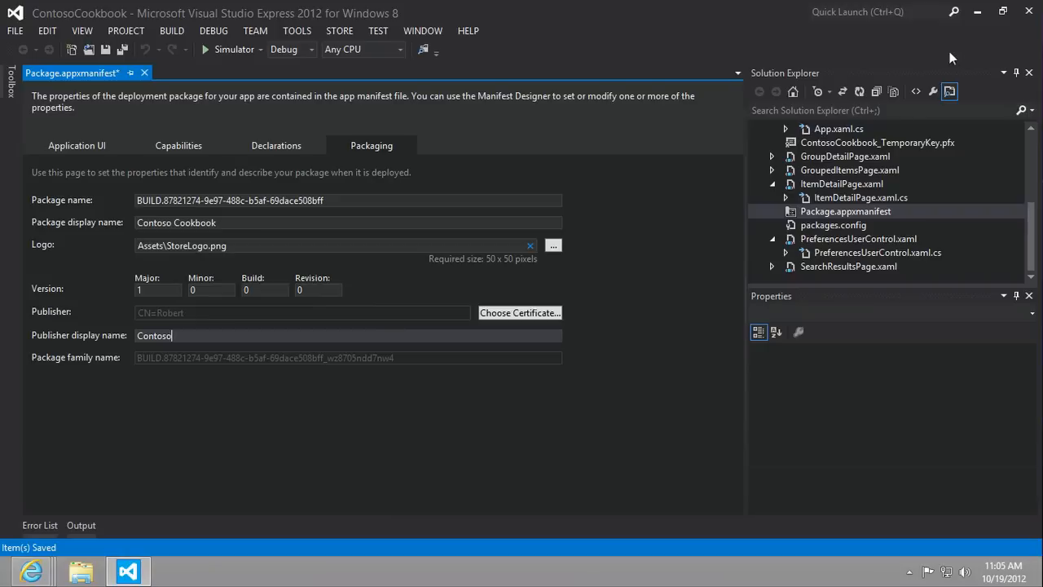
mouse_move(519, 312)
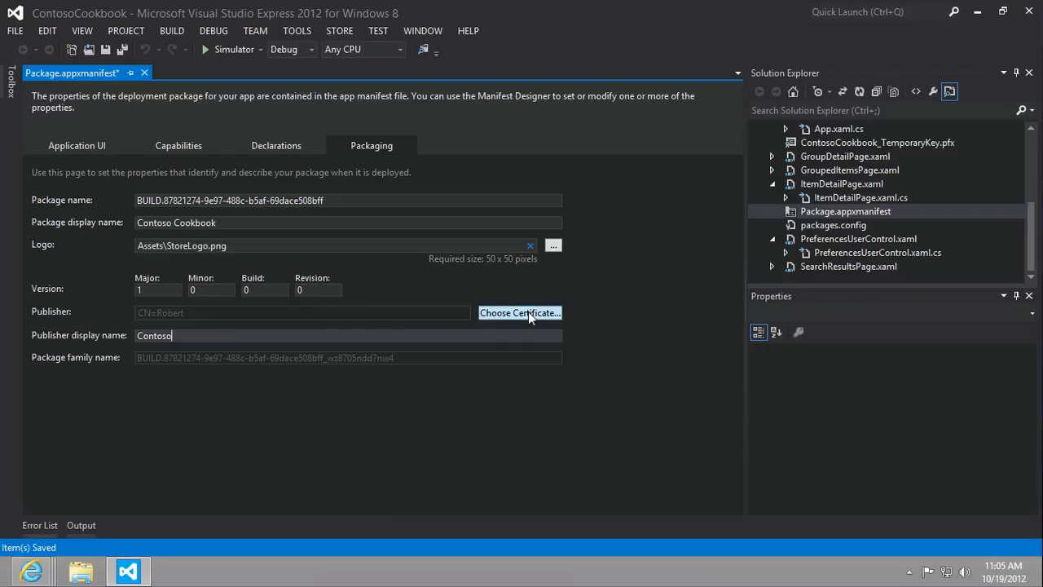
Select Contoso.pfx from Desktop\WinStoreAppDev_CS\Resources\Certs as the signing certificate
left_click(519, 313)
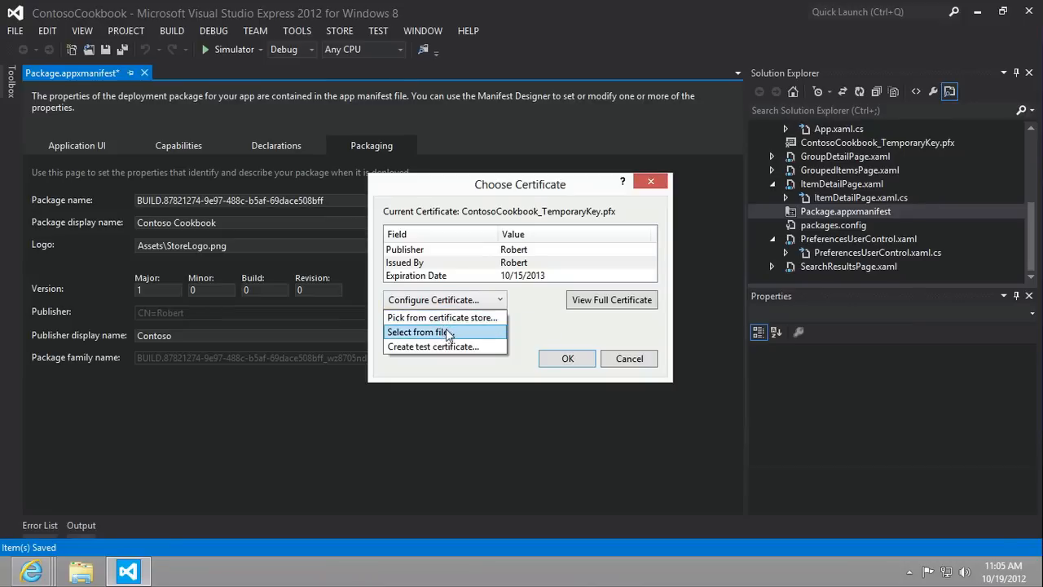
left_click(417, 331)
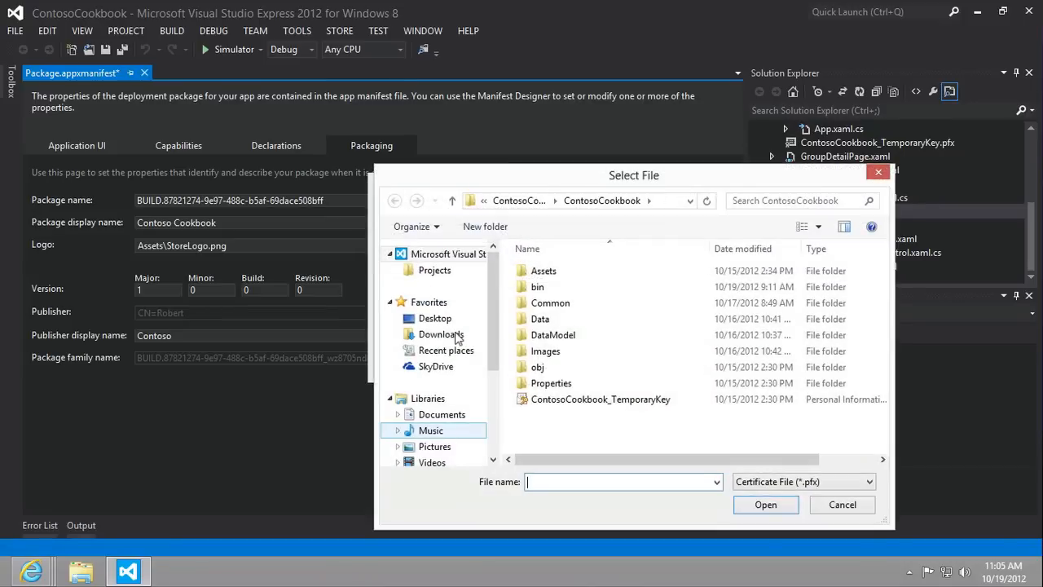
left_click(435, 318)
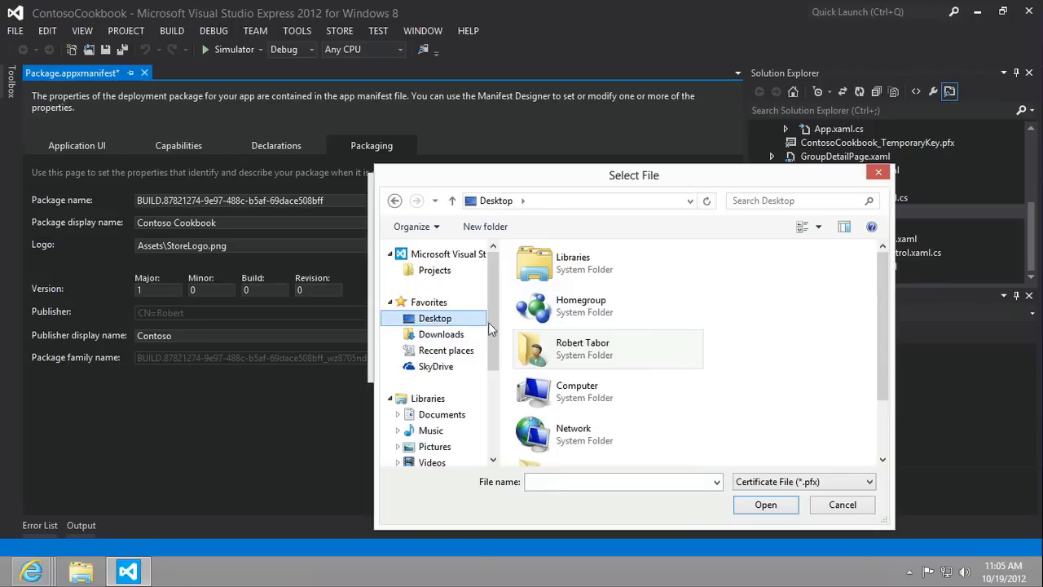
scroll("down", 3)
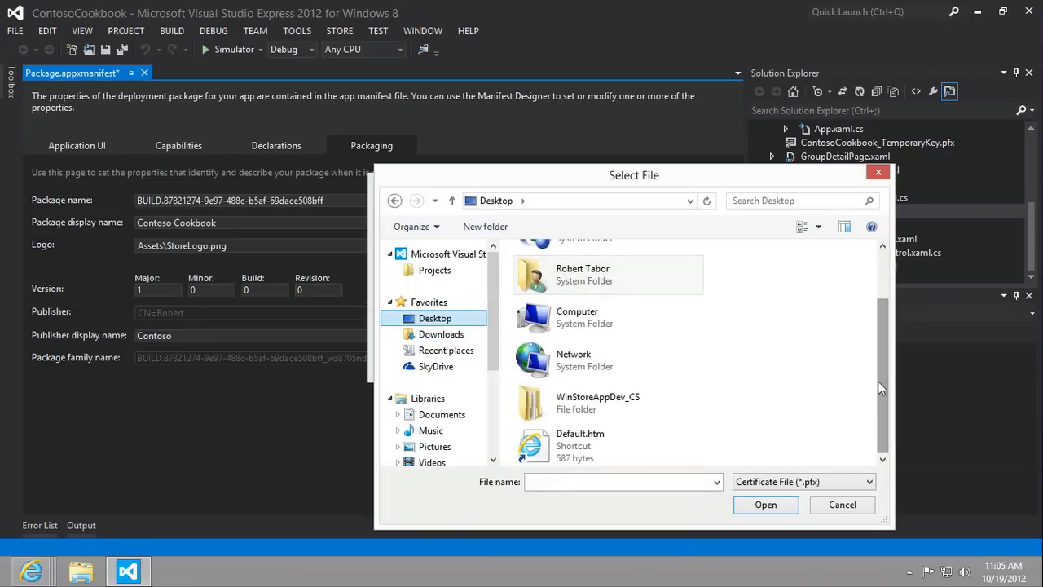
mouse_move(707, 200)
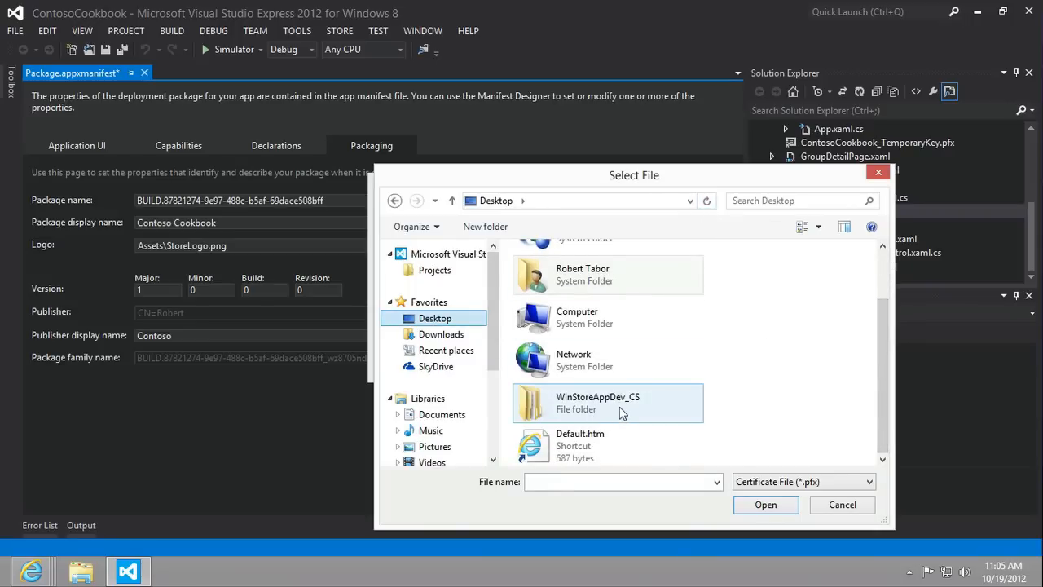
mouse_move(621, 412)
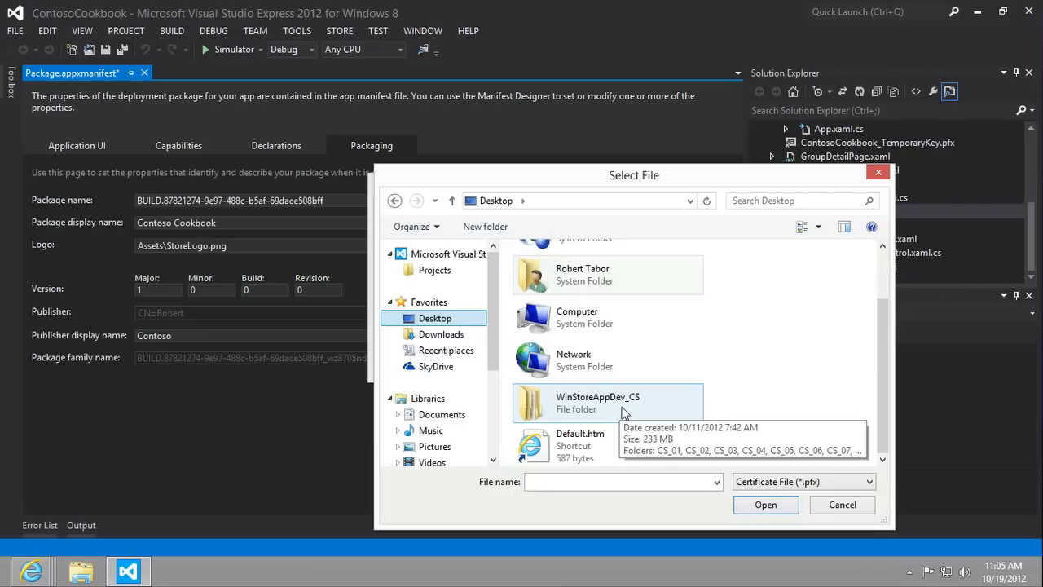
double_click(597, 401)
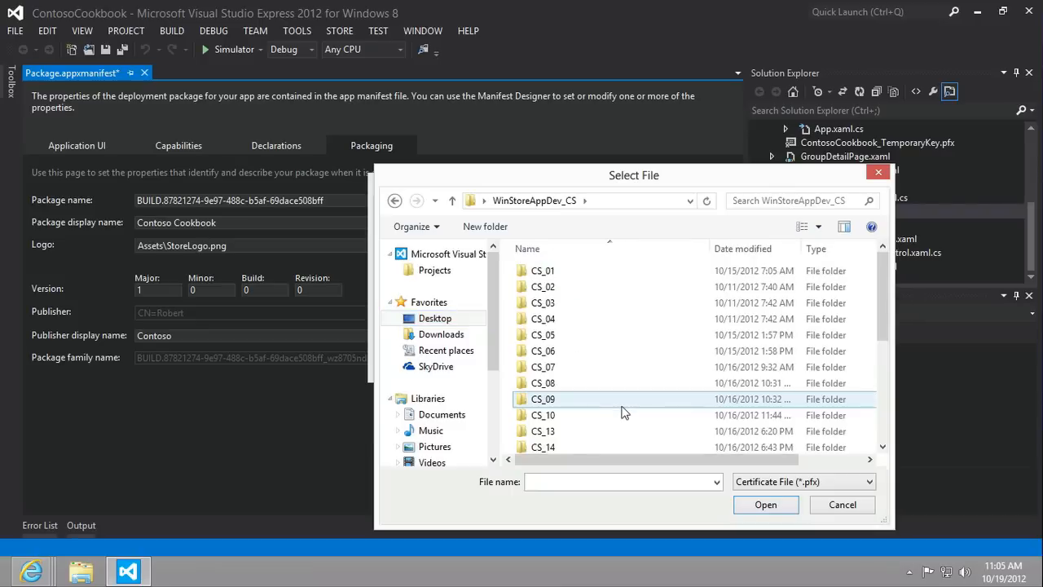
scroll("down", 3)
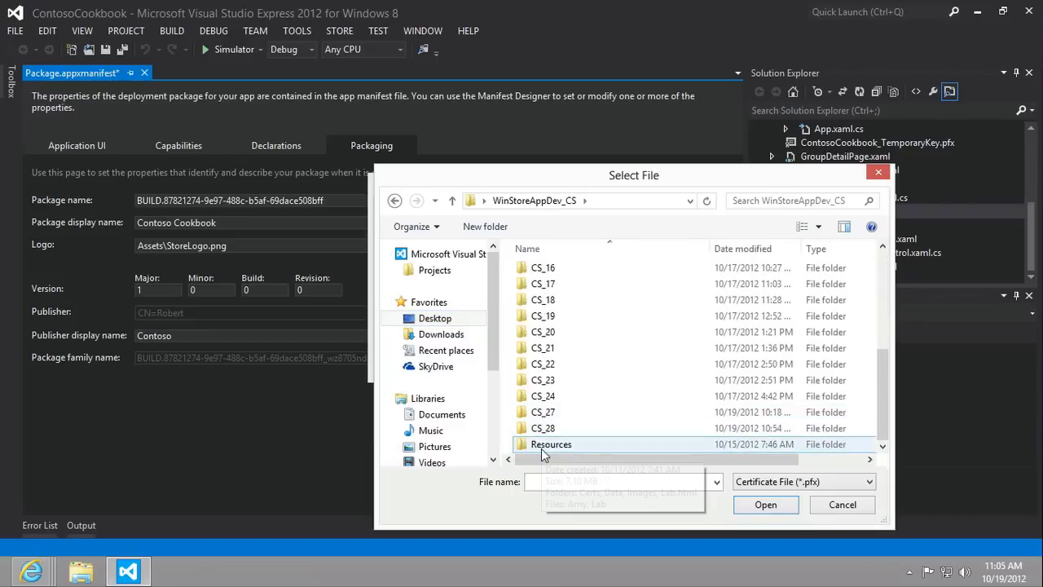
mouse_move(551, 443)
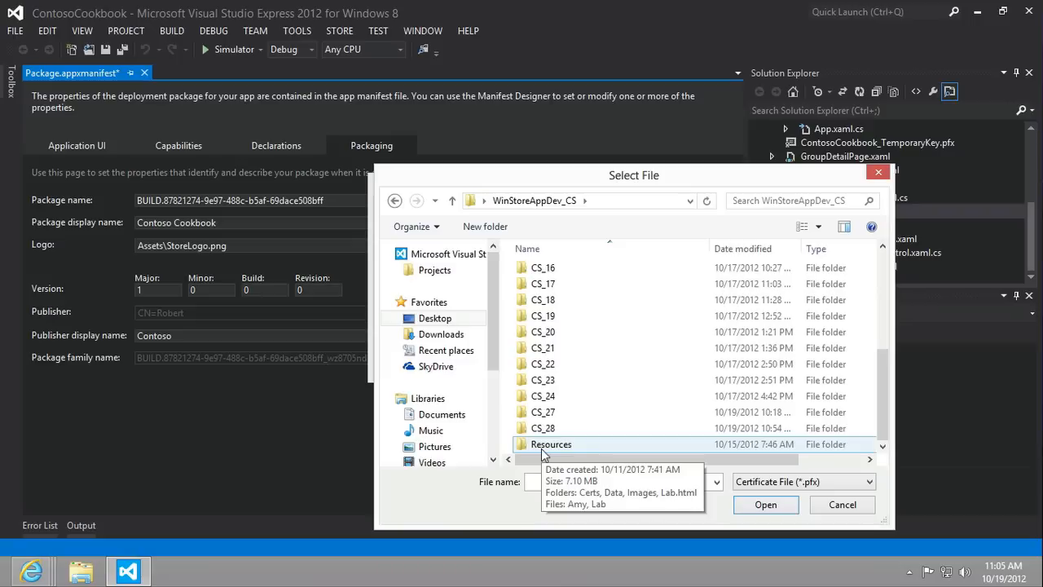
double_click(551, 444)
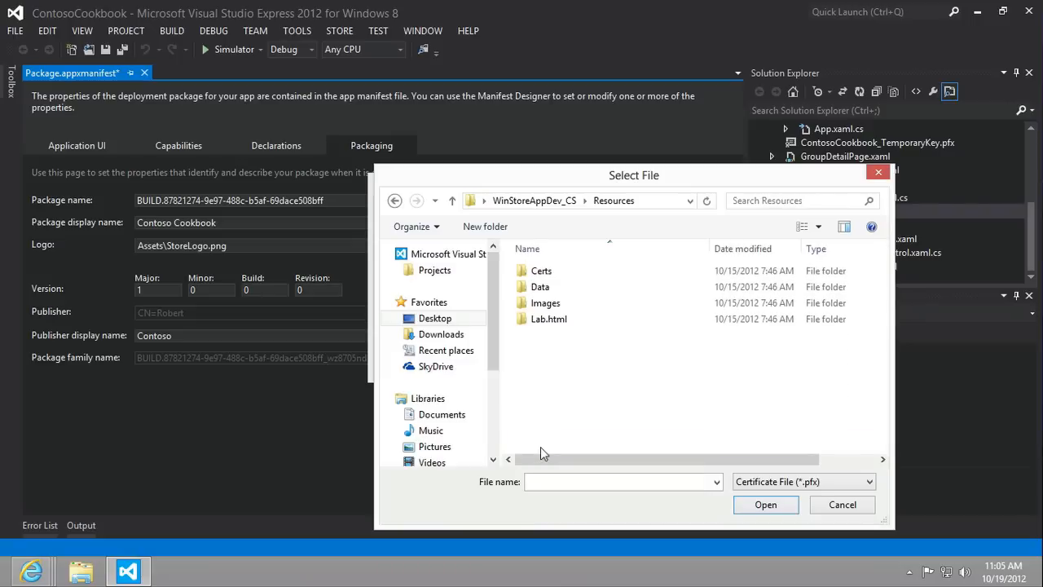
double_click(540, 270)
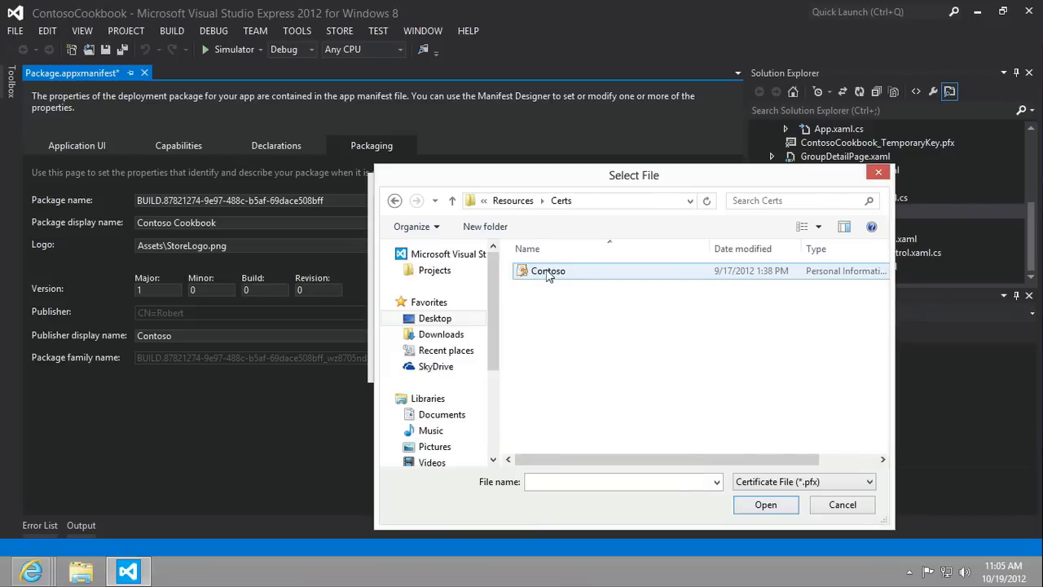
left_click(548, 270)
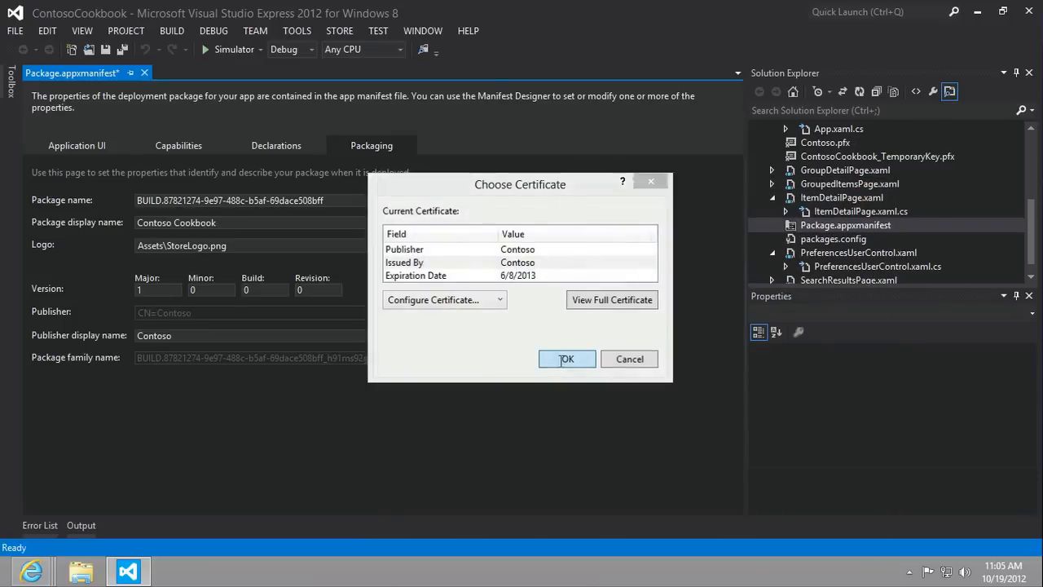
Confirm the Contoso certificate and locate Task 2's using statements in the lab
left_click(566, 359)
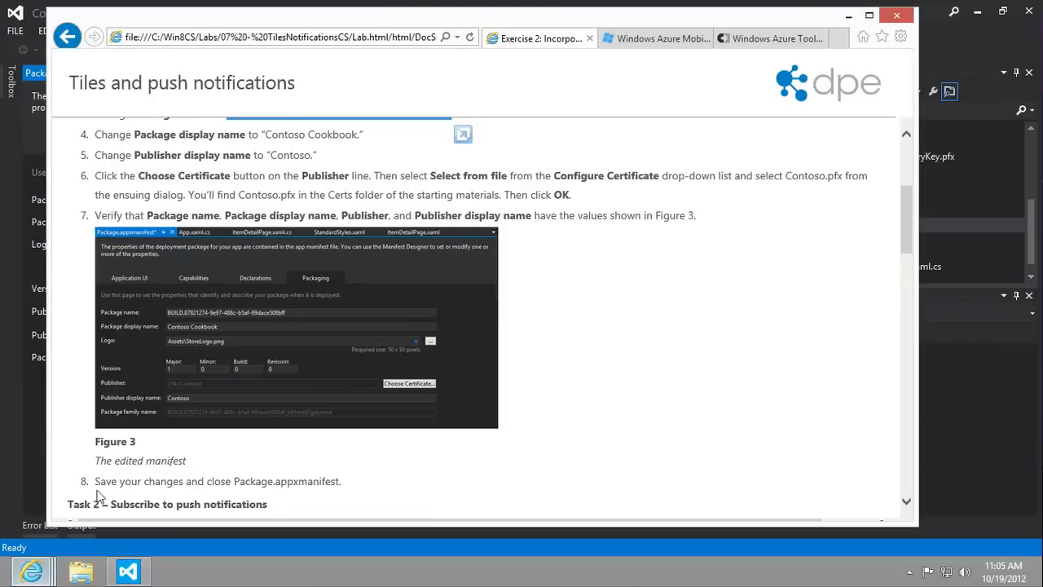
scroll("down", 3)
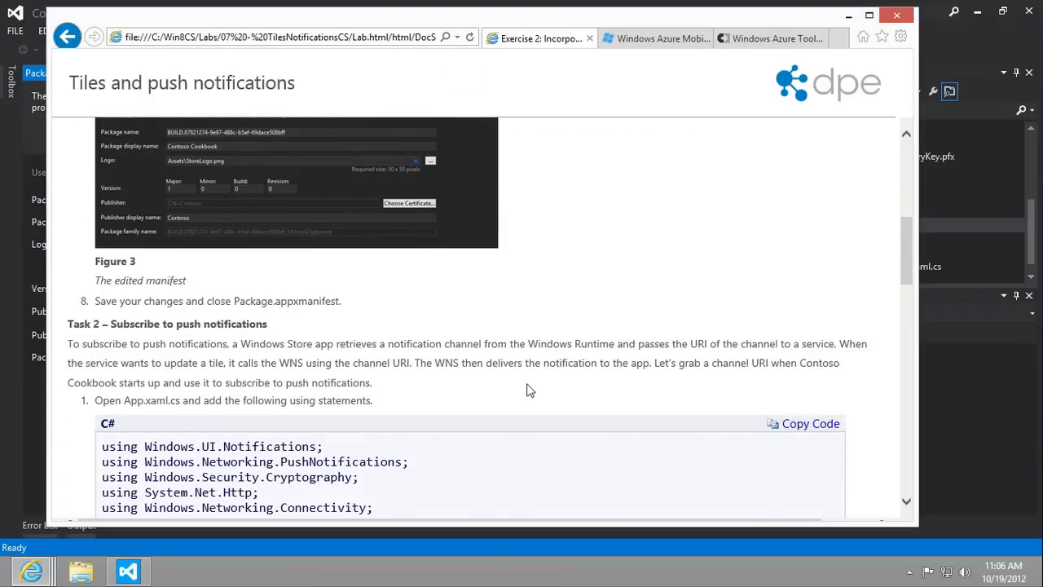
scroll("down", 3)
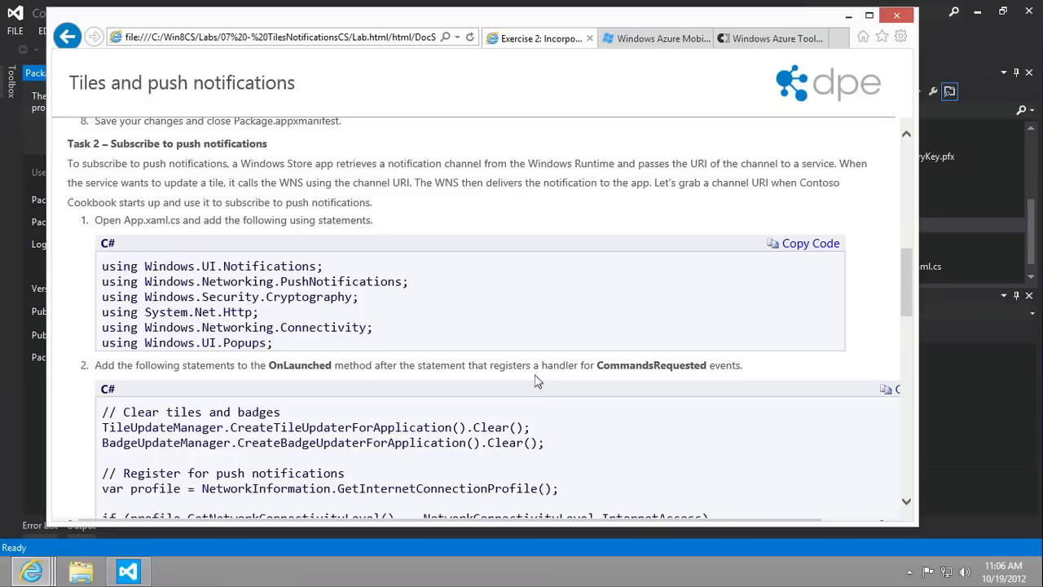
mouse_move(750, 248)
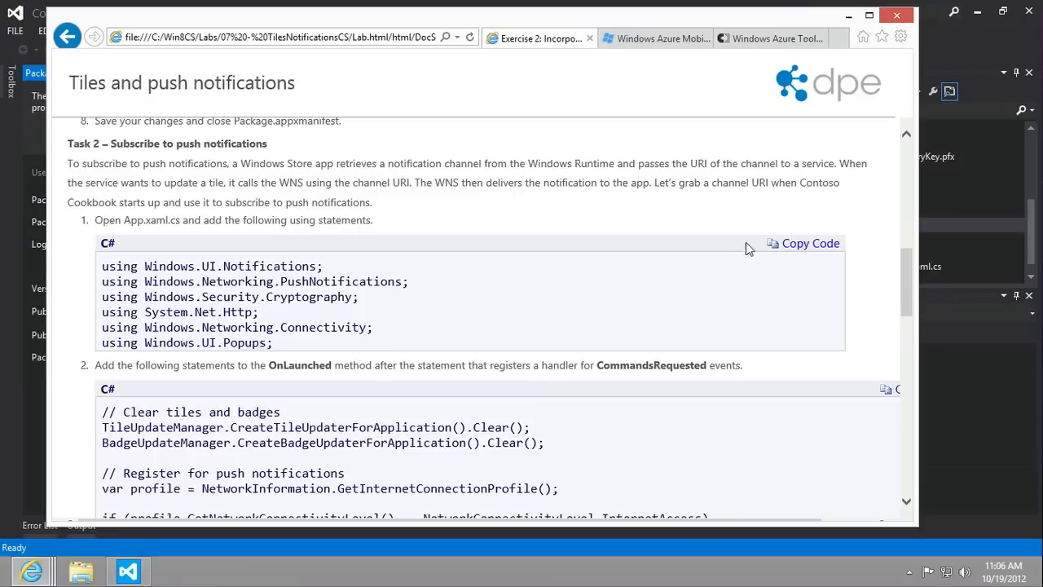
scroll("down", 3)
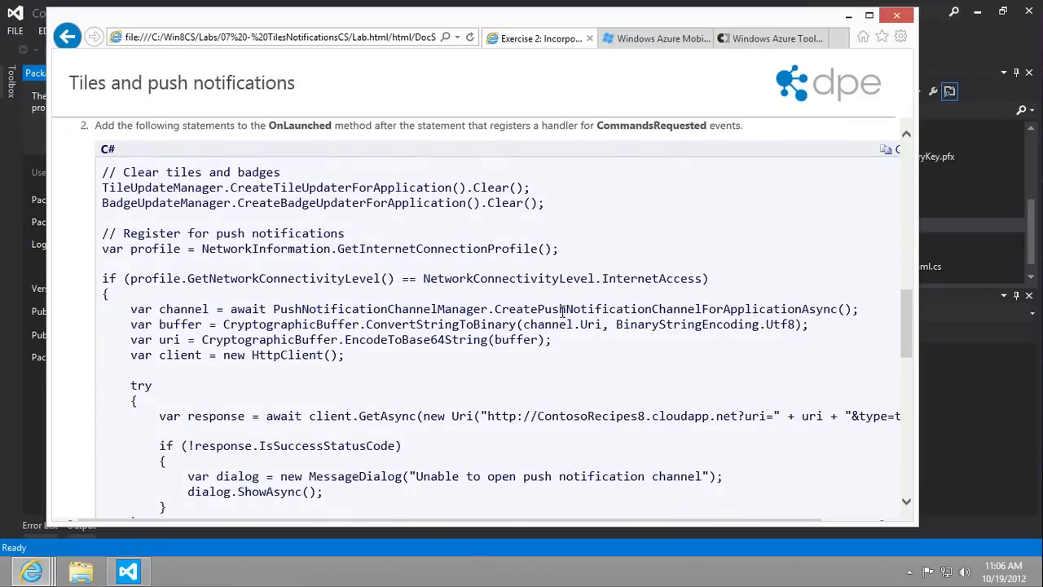
scroll("up", 3)
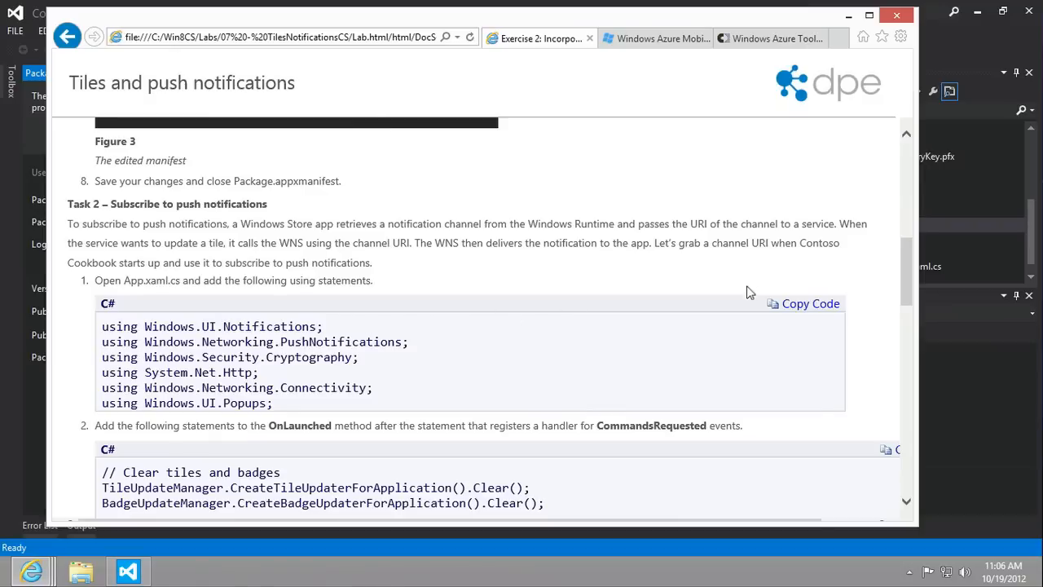
mouse_move(773, 312)
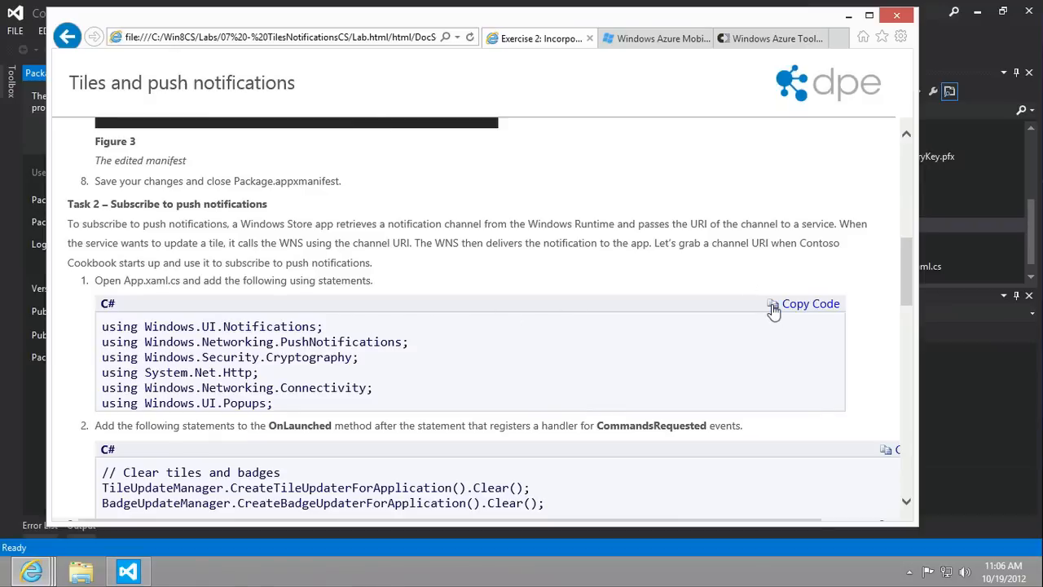
mouse_move(957, 39)
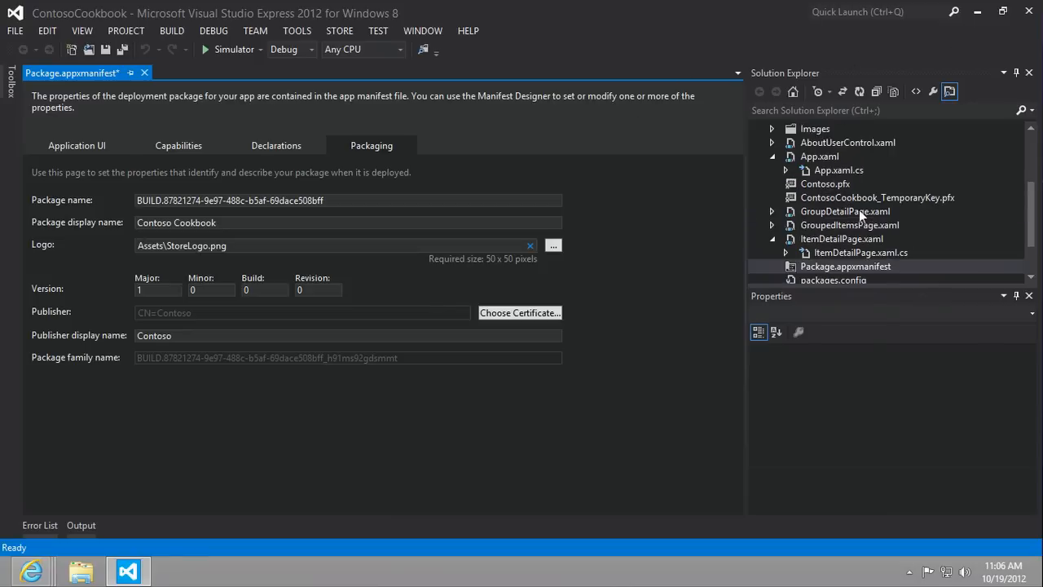
Open App.xaml.cs and scroll to where the using statements go
double_click(838, 169)
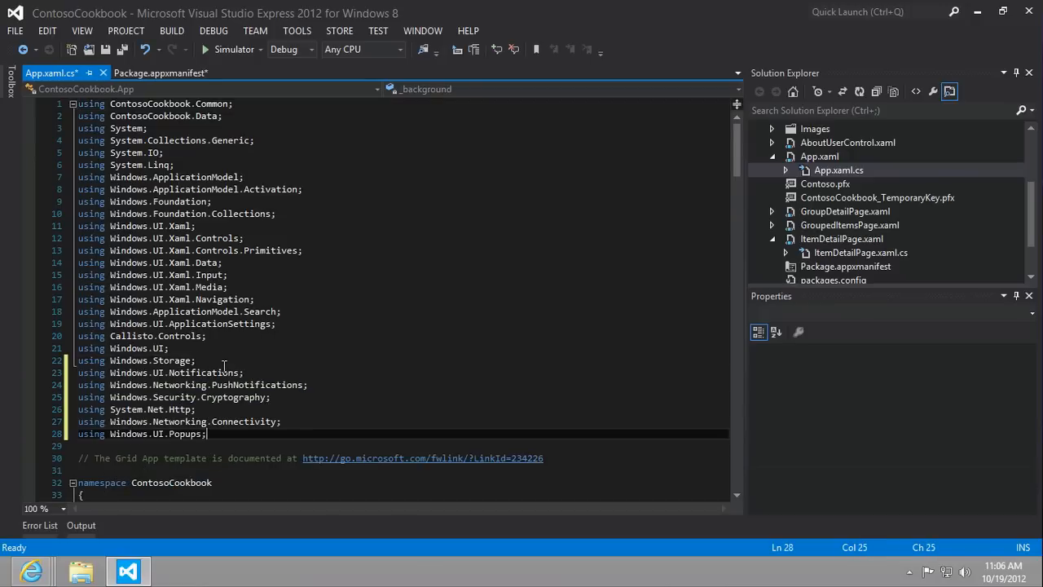
scroll("down", 3)
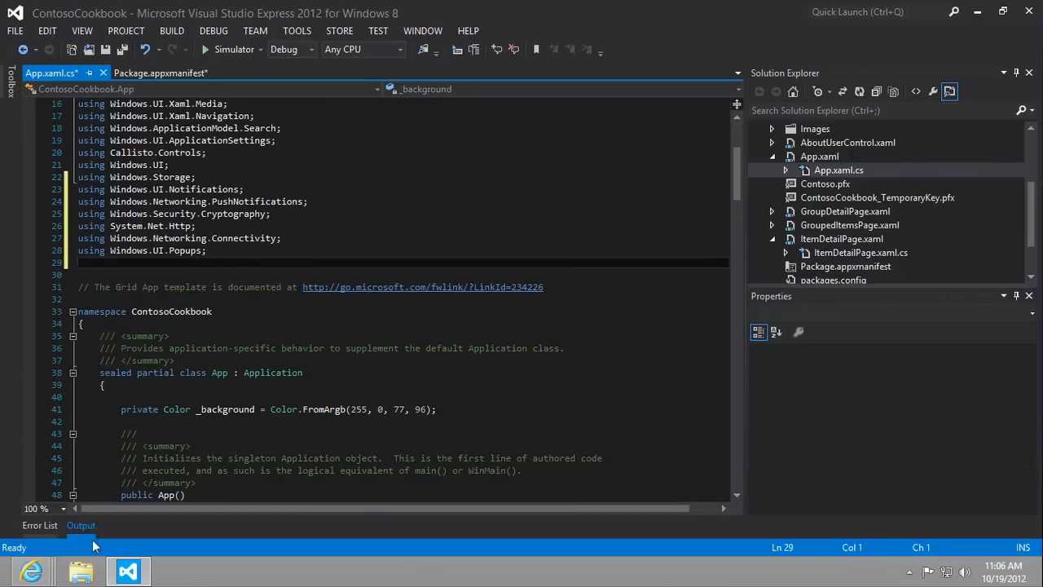
mouse_move(30, 570)
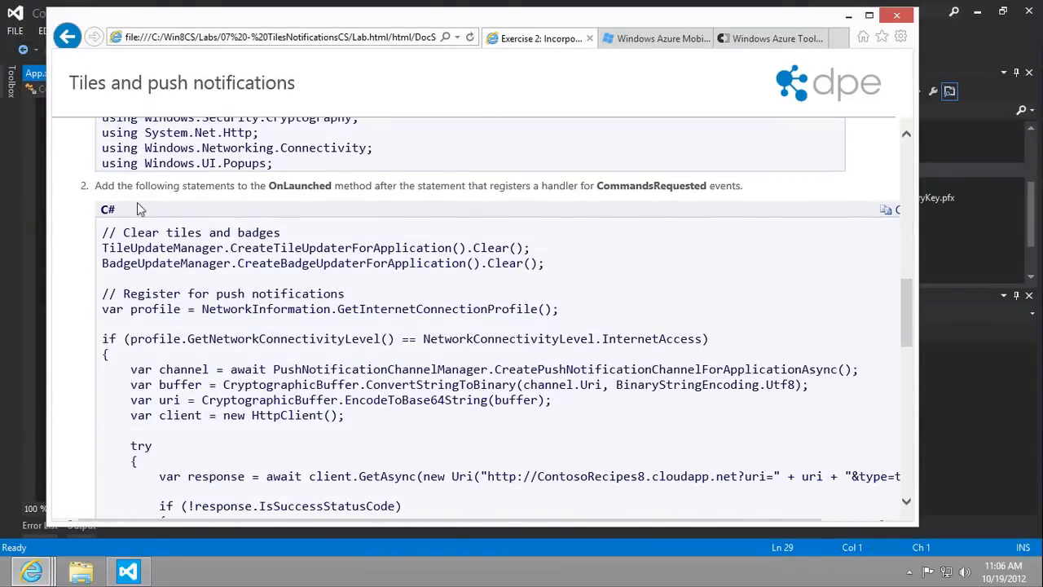
mouse_move(346, 186)
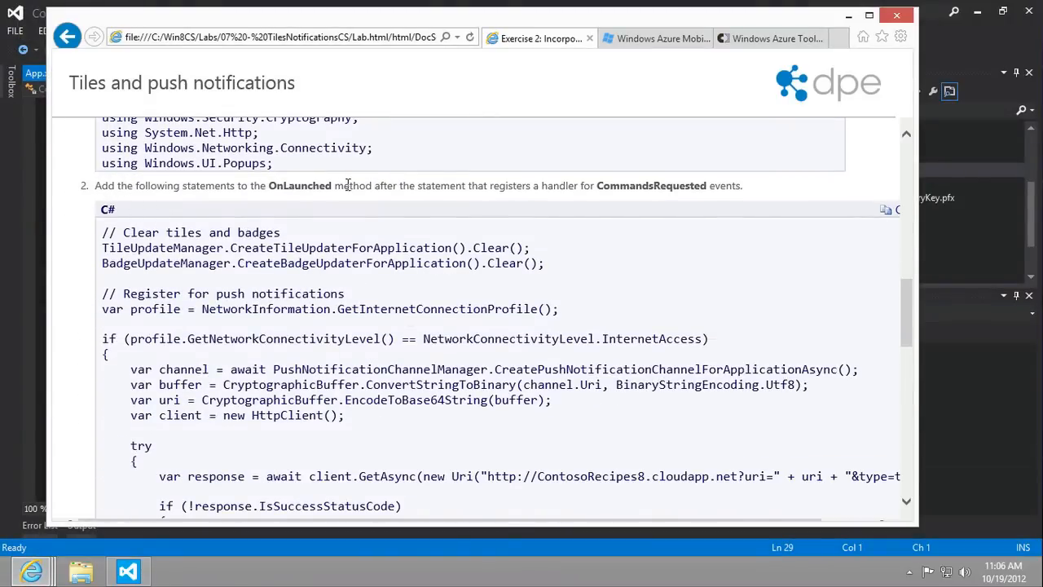
mouse_move(586, 186)
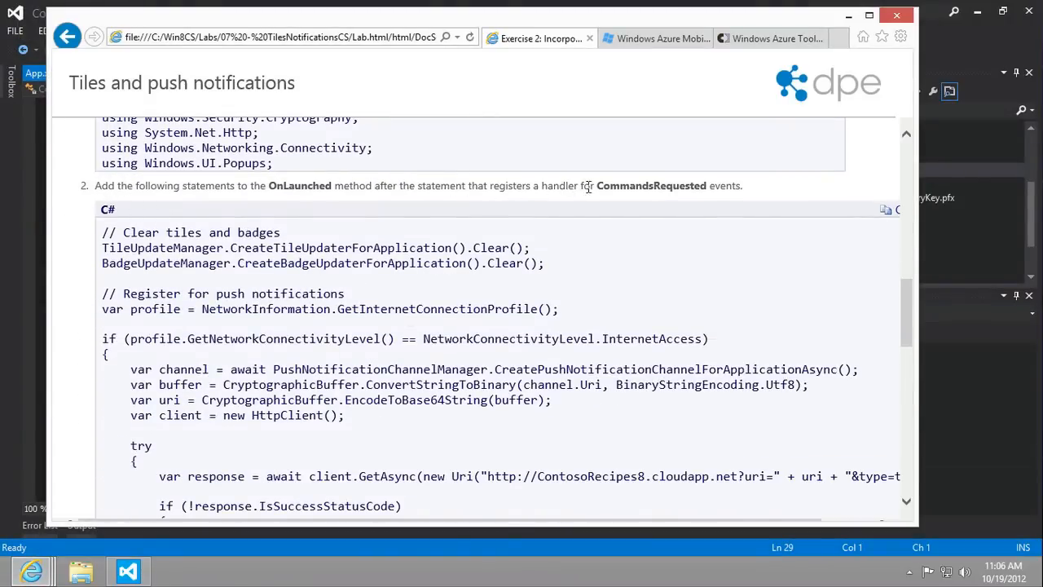
mouse_move(315, 528)
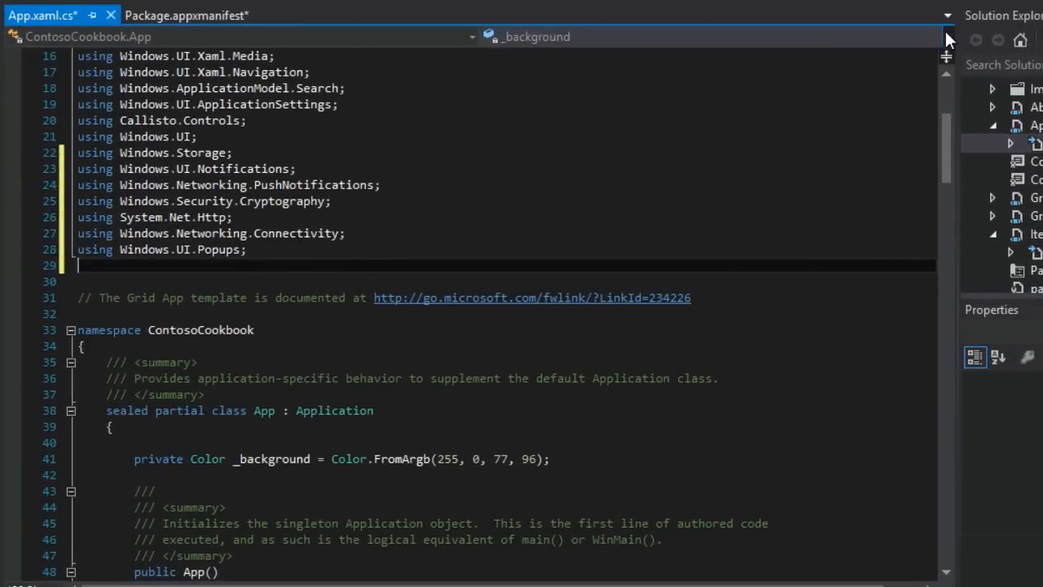
Make room after the CommandsRequested registration in OnLaunched for the notification code
scroll("down", 3)
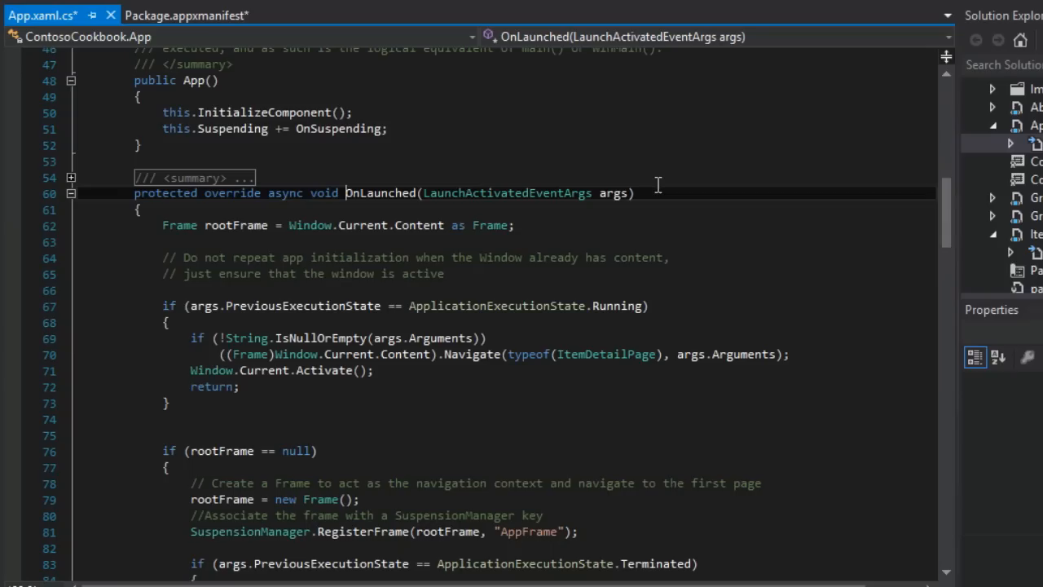
scroll("down", 3)
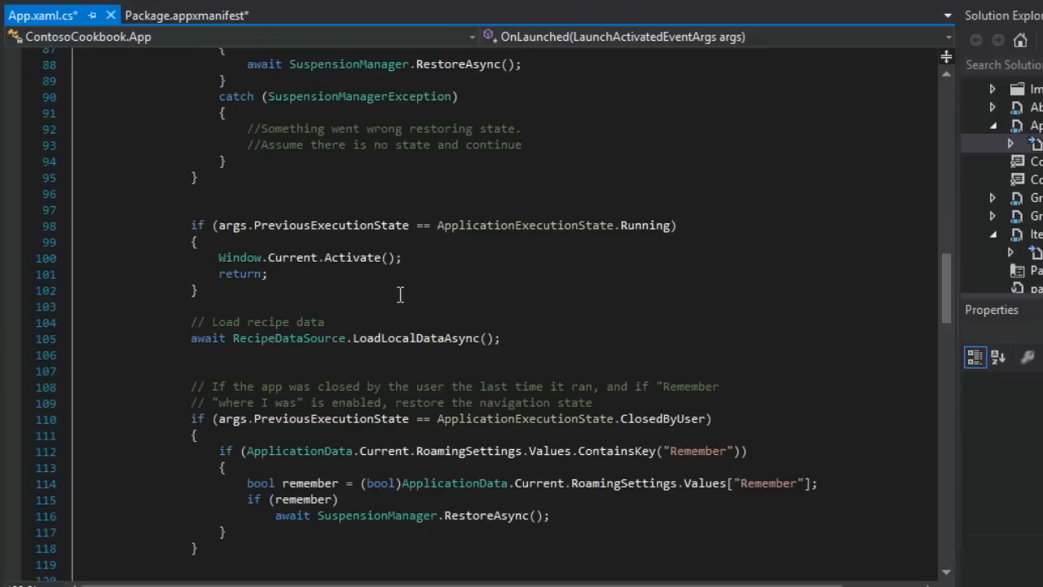
scroll("down", 3)
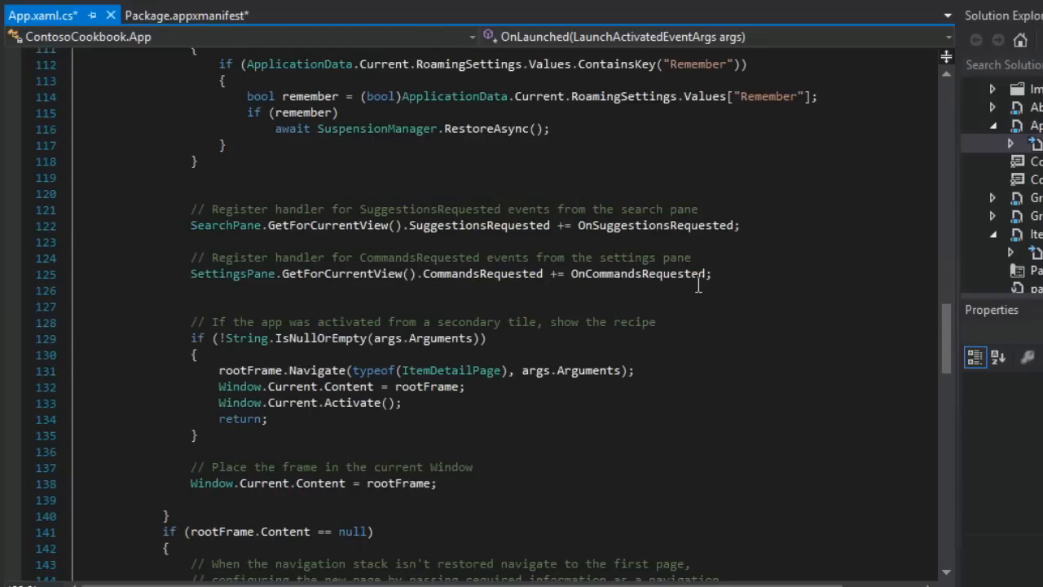
key("Enter")
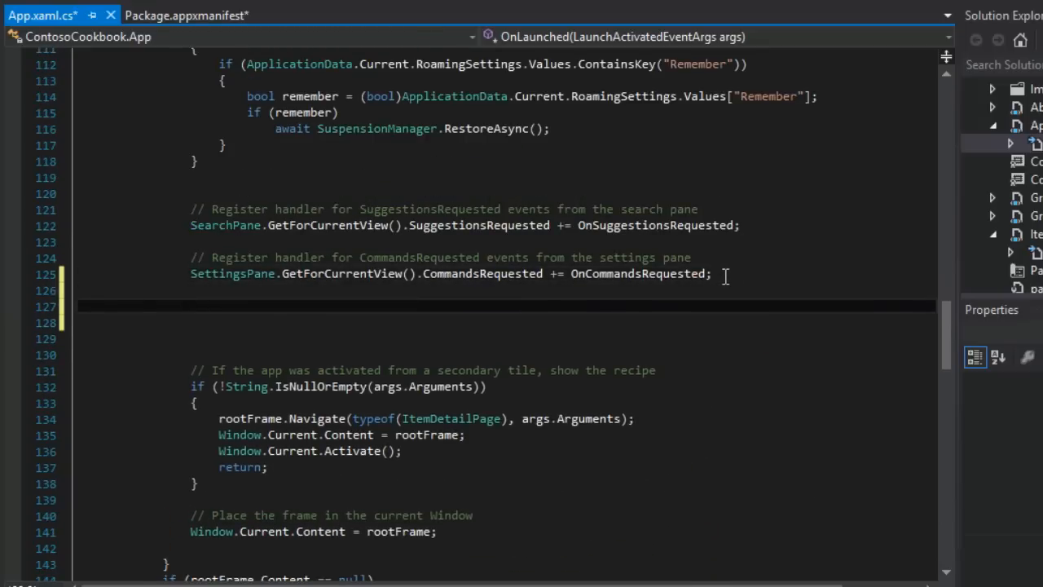
scroll("down", 3)
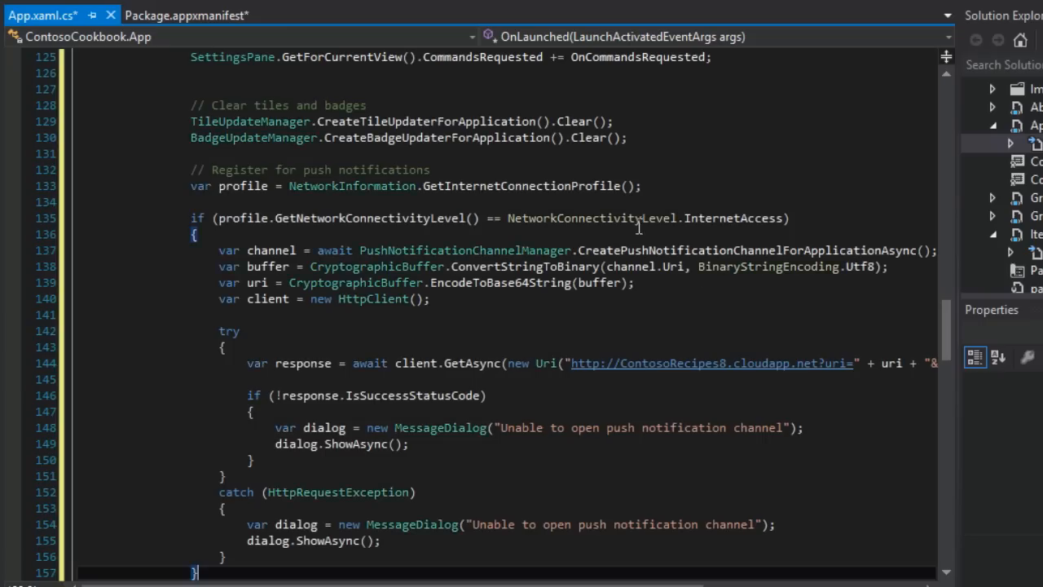
scroll("up", 3)
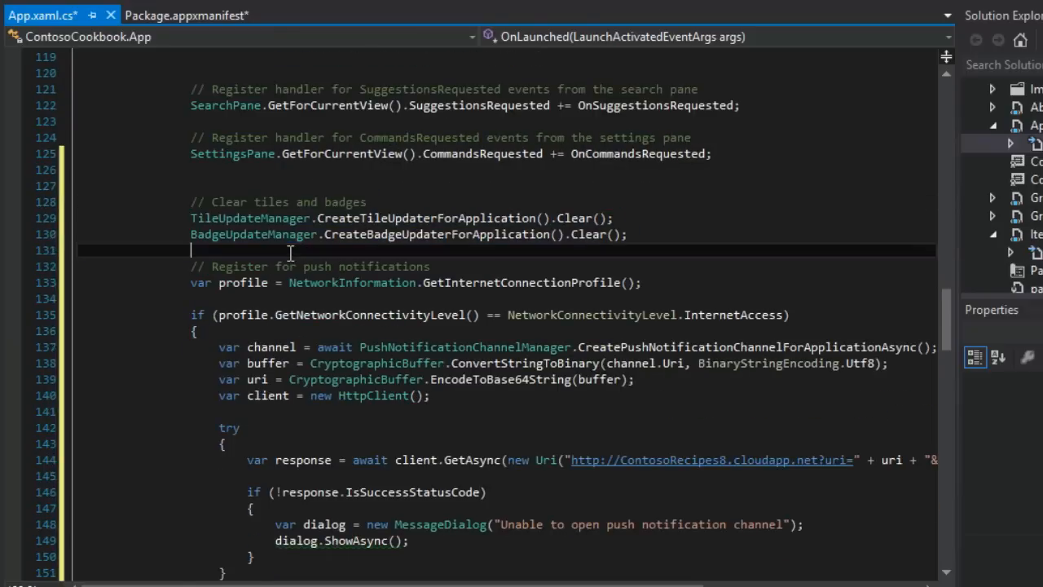
scroll("down", 3)
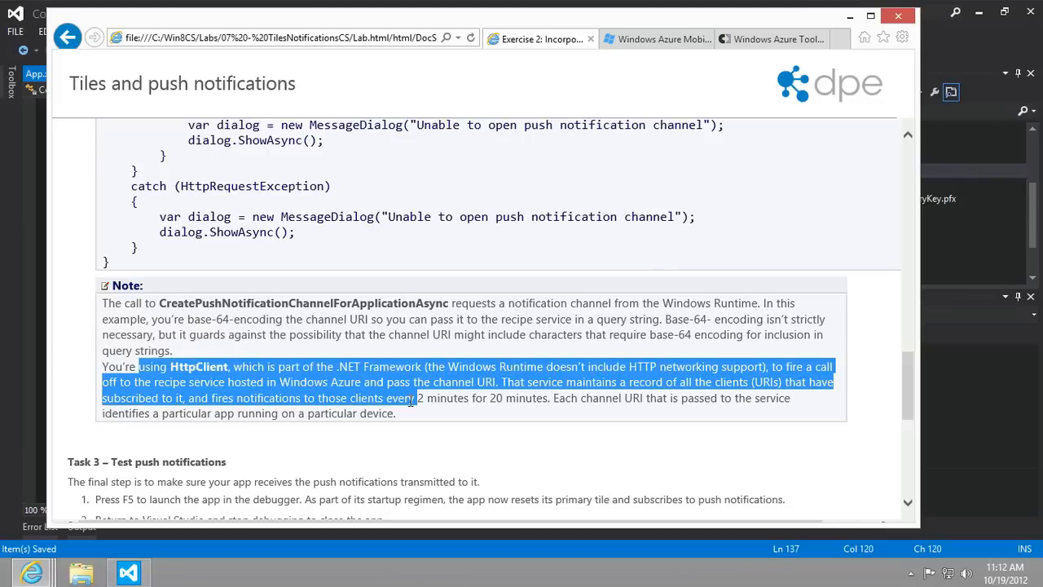
Read Task 3, highlighting the notes on firing notifications and finding the primary tile
scroll("up", 3)
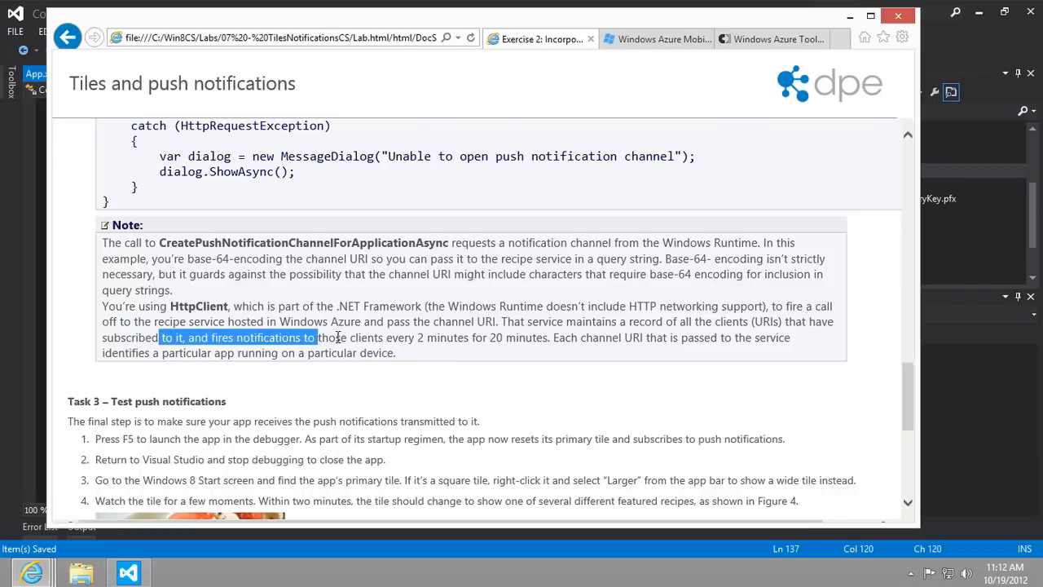
left_click_drag(316, 338, 621, 337)
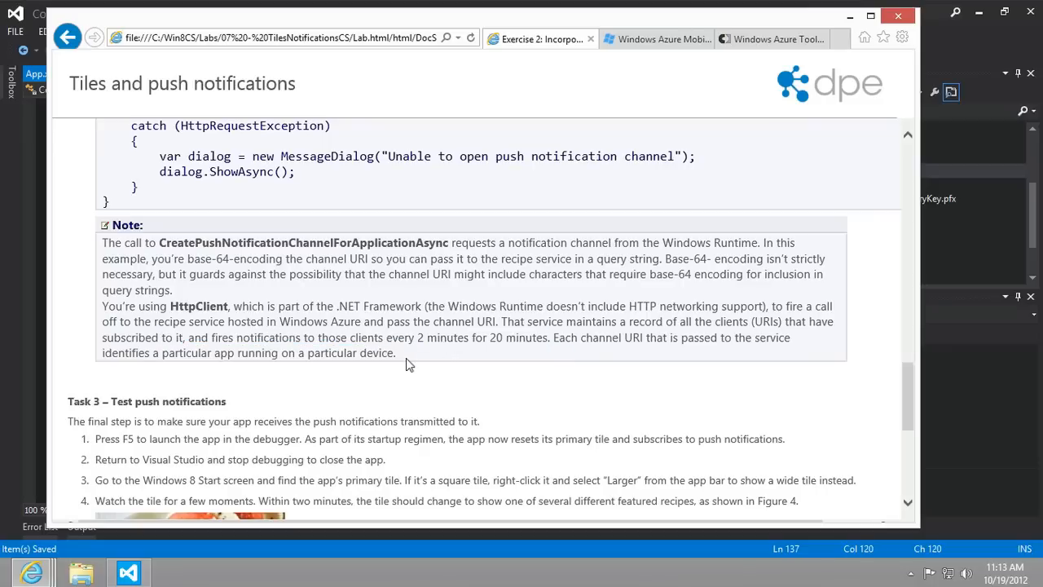
scroll("down", 3)
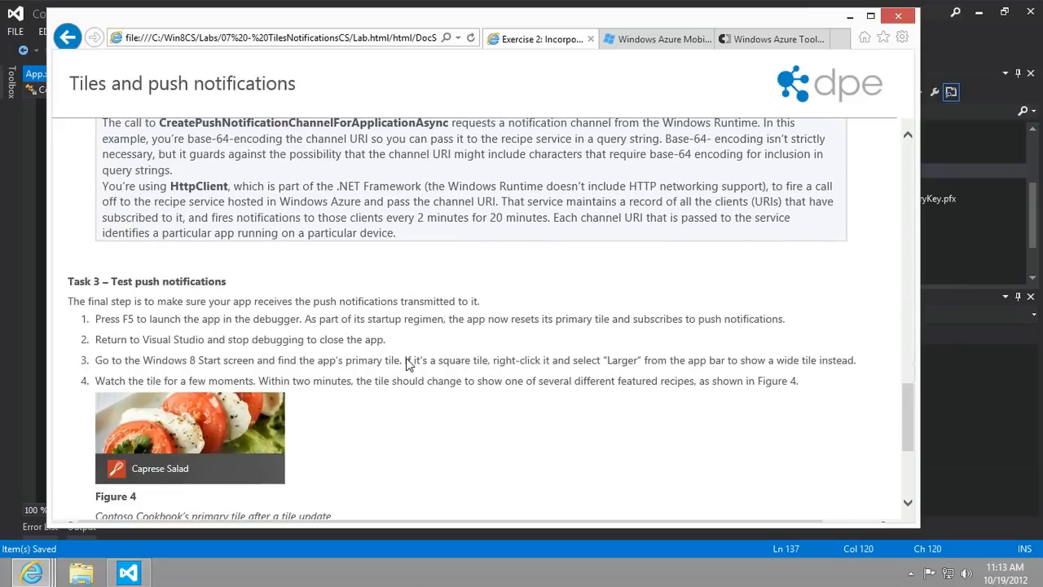
scroll("down", 3)
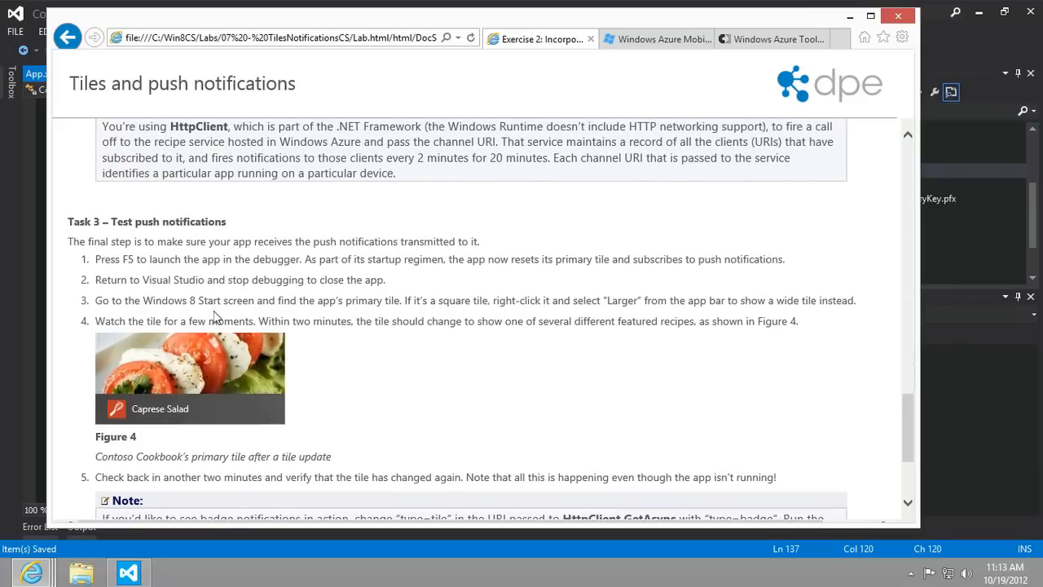
mouse_move(332, 317)
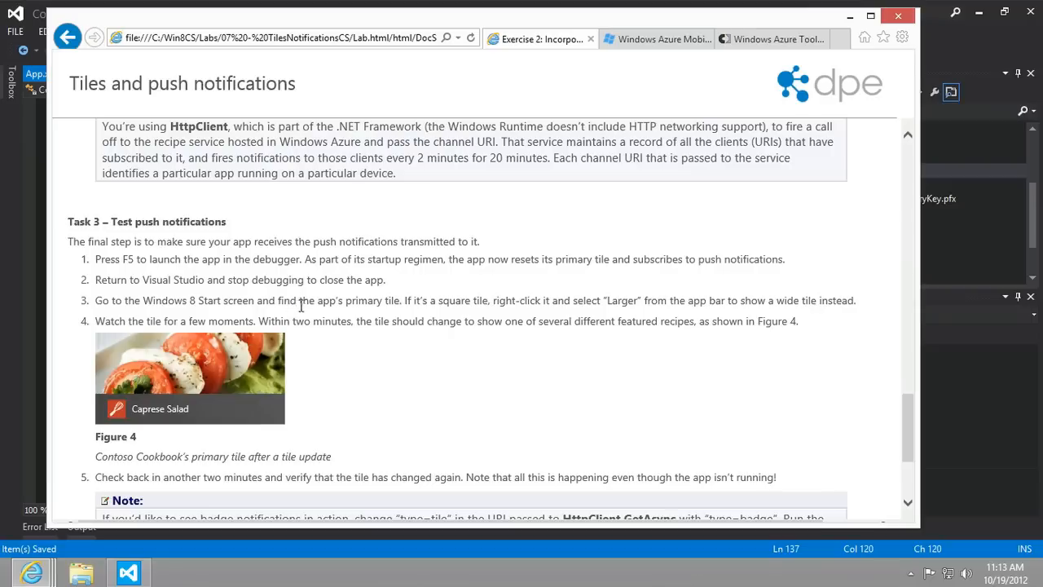
left_click_drag(299, 300, 487, 300)
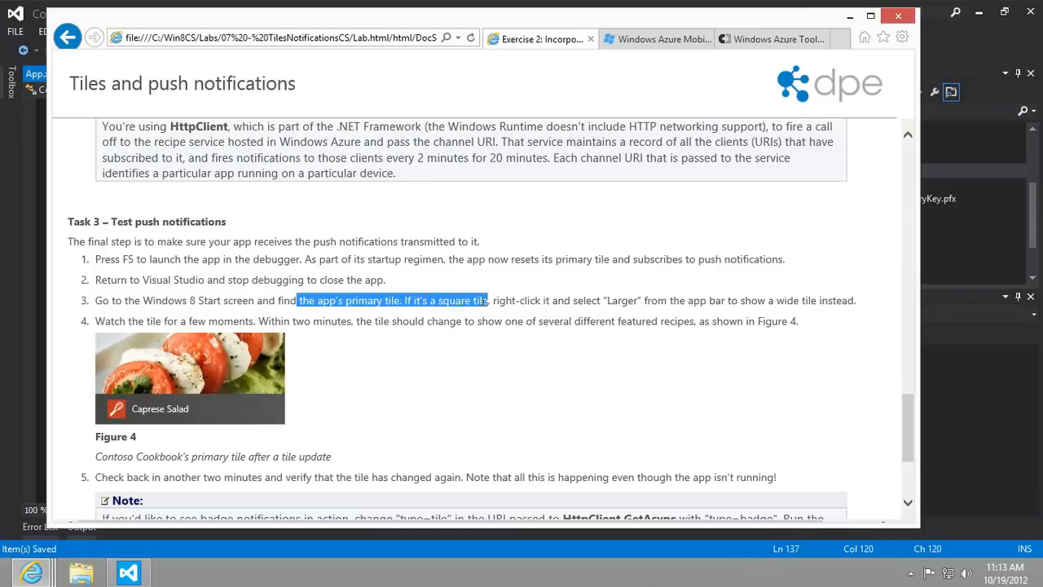
left_click_drag(487, 300, 668, 300)
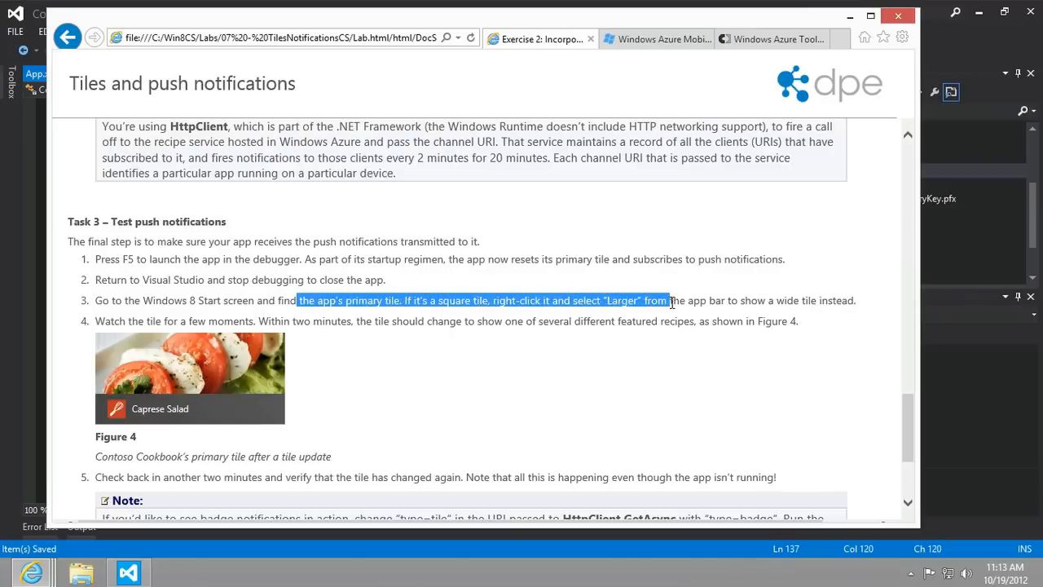
left_click(467, 356)
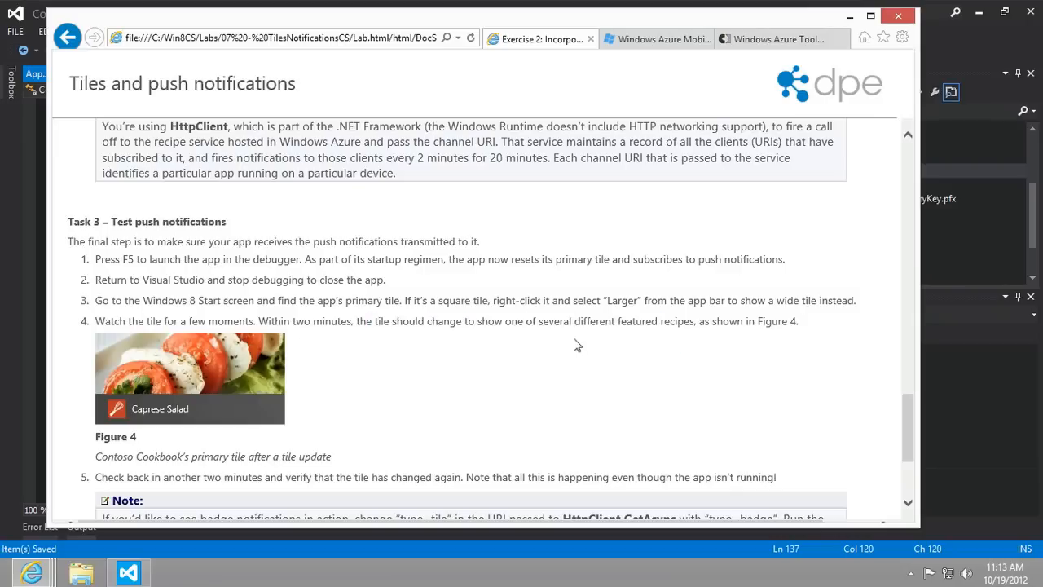
scroll("down", 3)
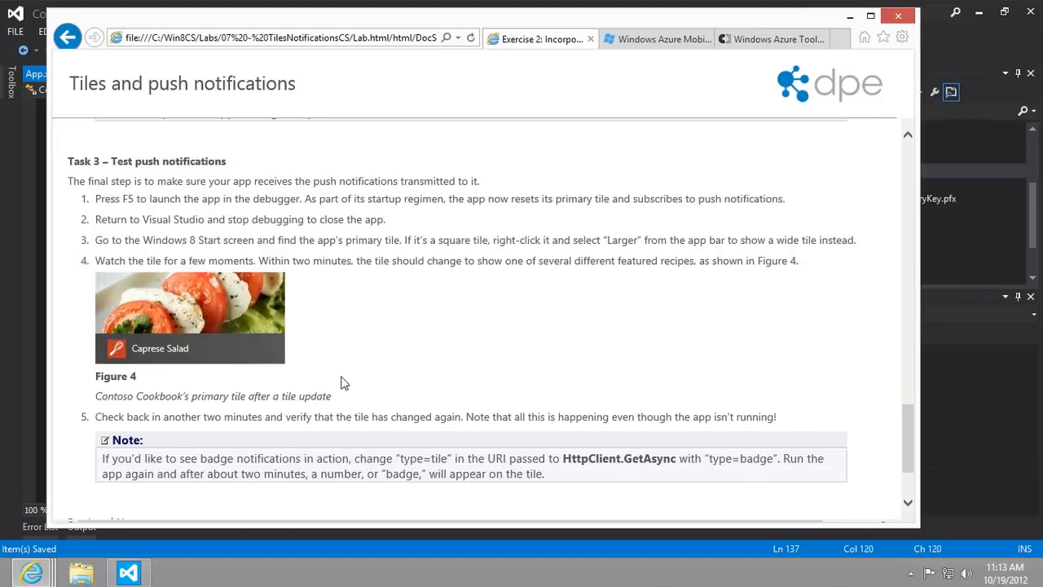
scroll("up", 3)
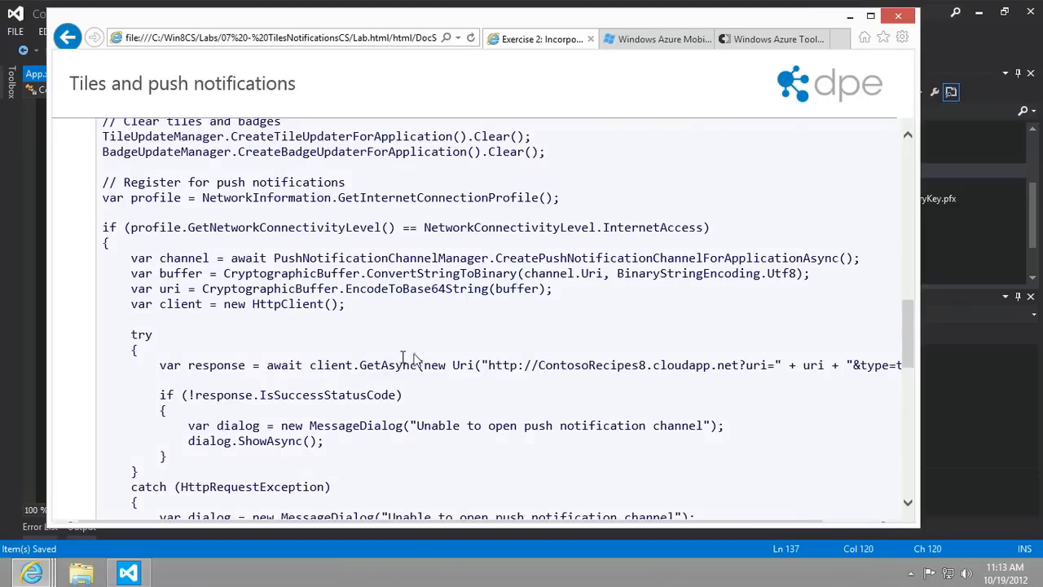
mouse_move(601, 258)
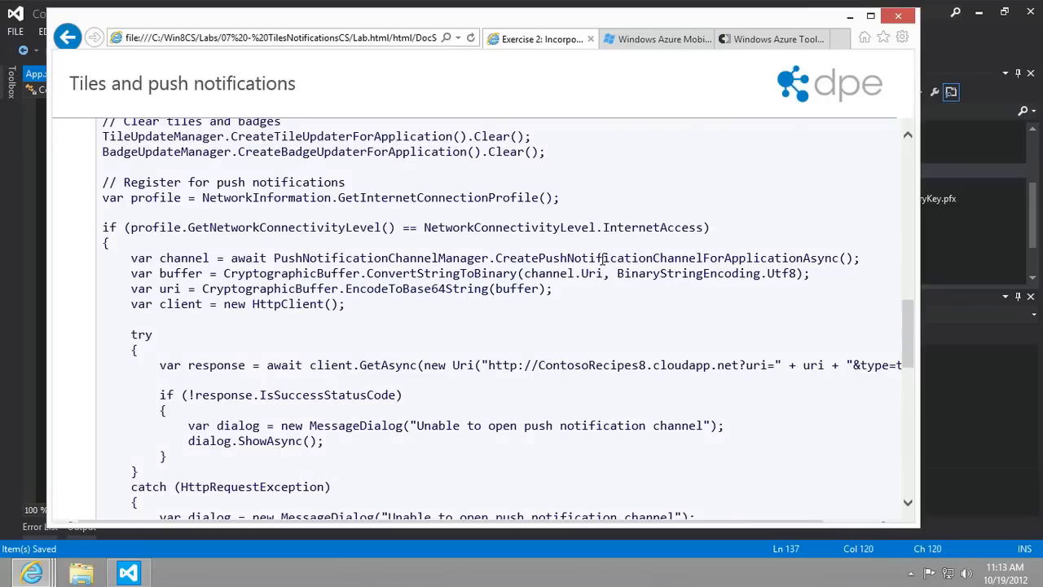
scroll("down", 3)
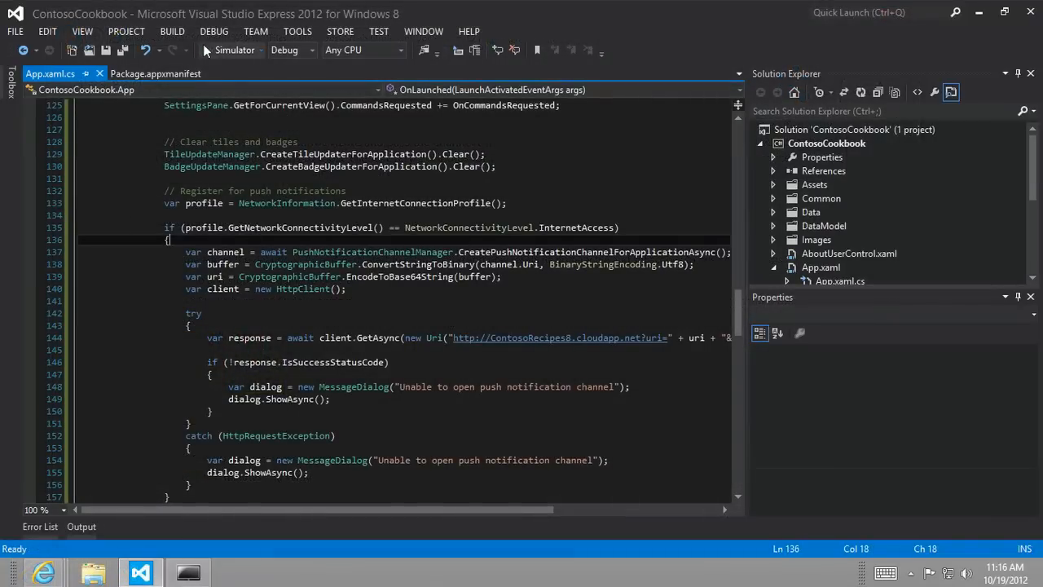
Run ContosoCookbook in the debugger, continue past the notification privileges exception, then stop debugging
left_click(234, 50)
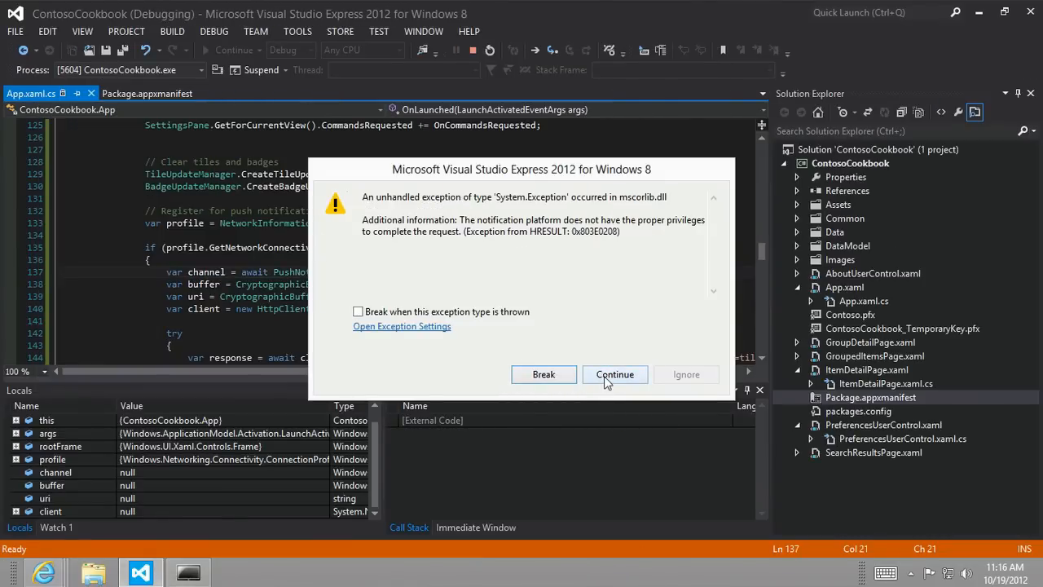
left_click(614, 374)
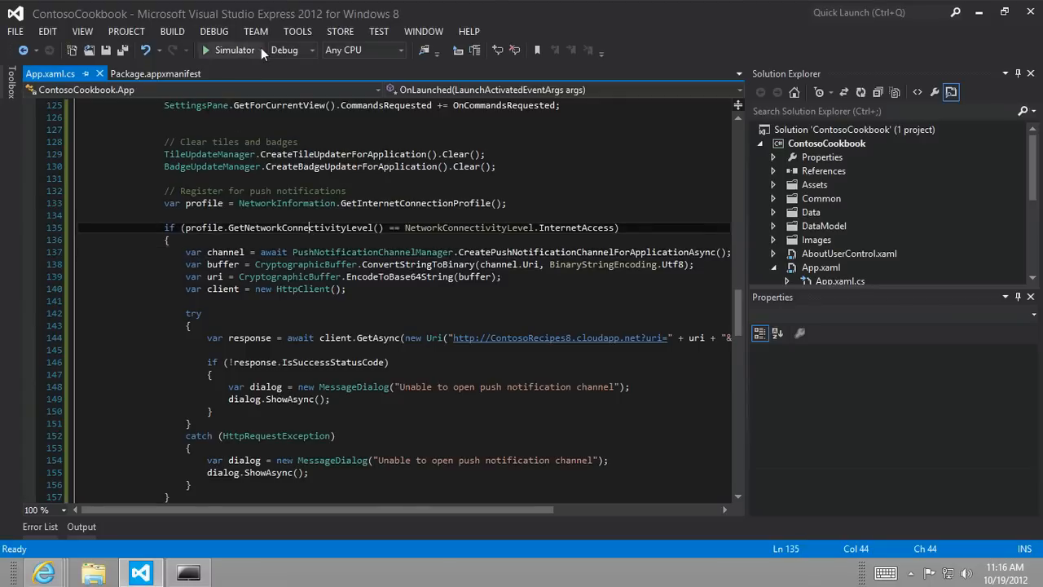
left_click(235, 50)
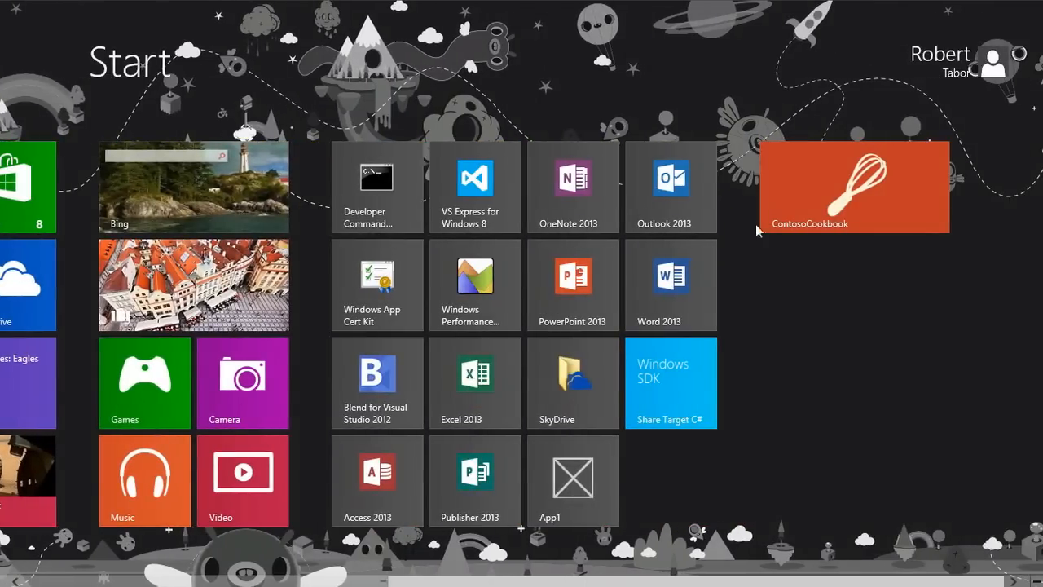
mouse_move(807, 317)
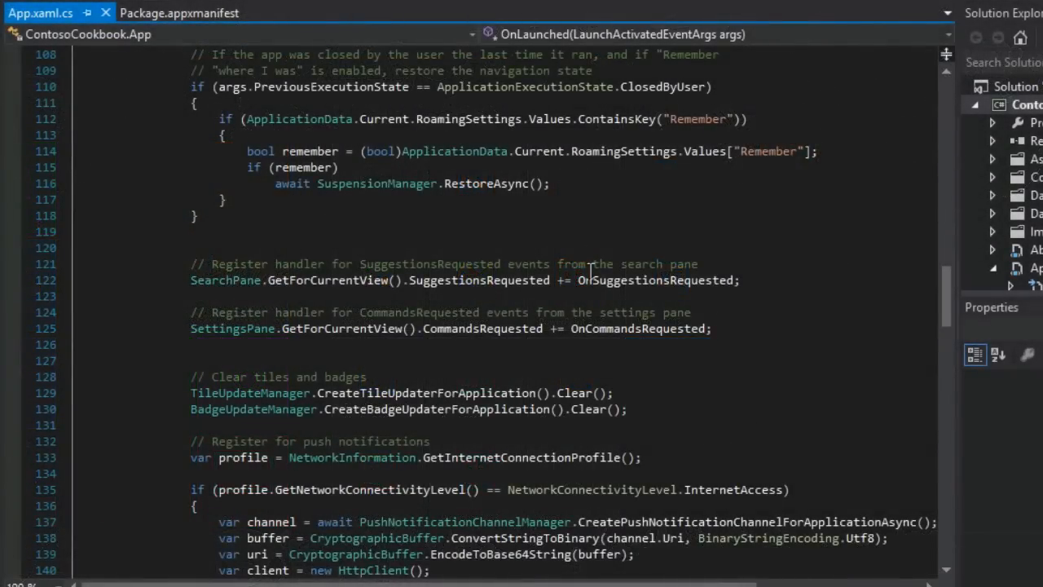
Change the GetAsync URI on line 144 from type=tile to type=badge
scroll("down", 3)
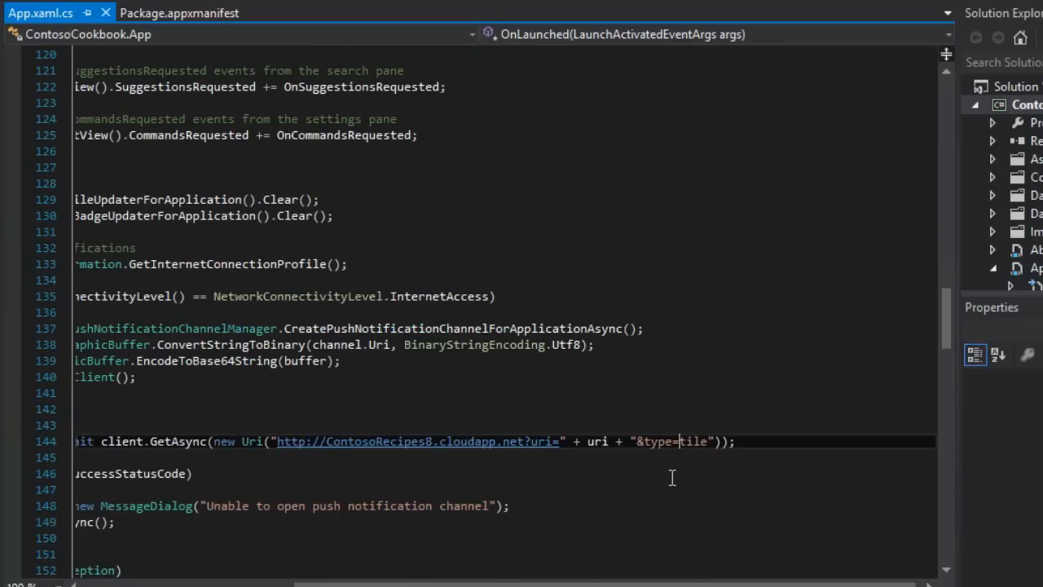
type("bad")
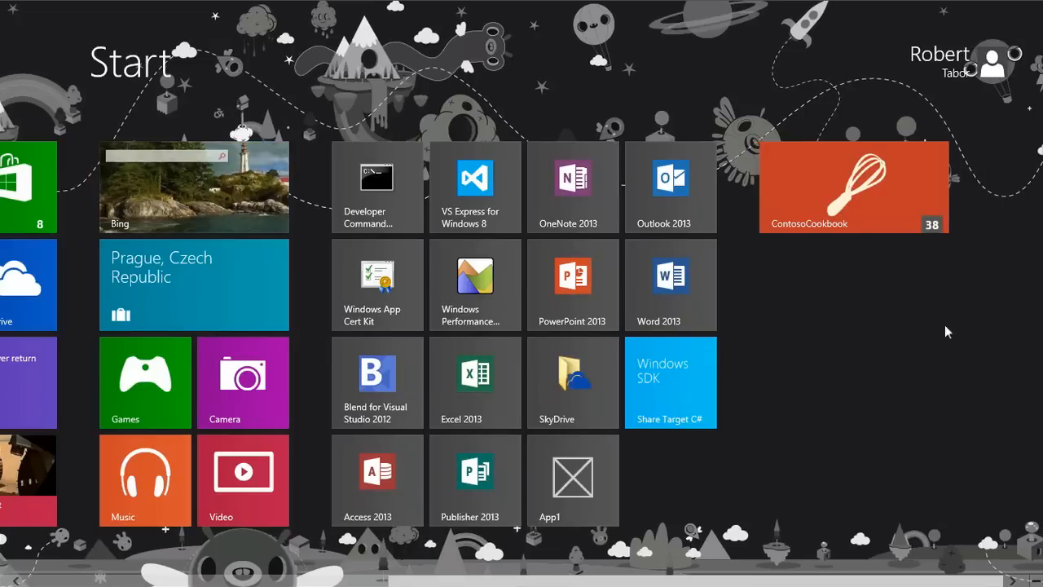
mouse_move(935, 236)
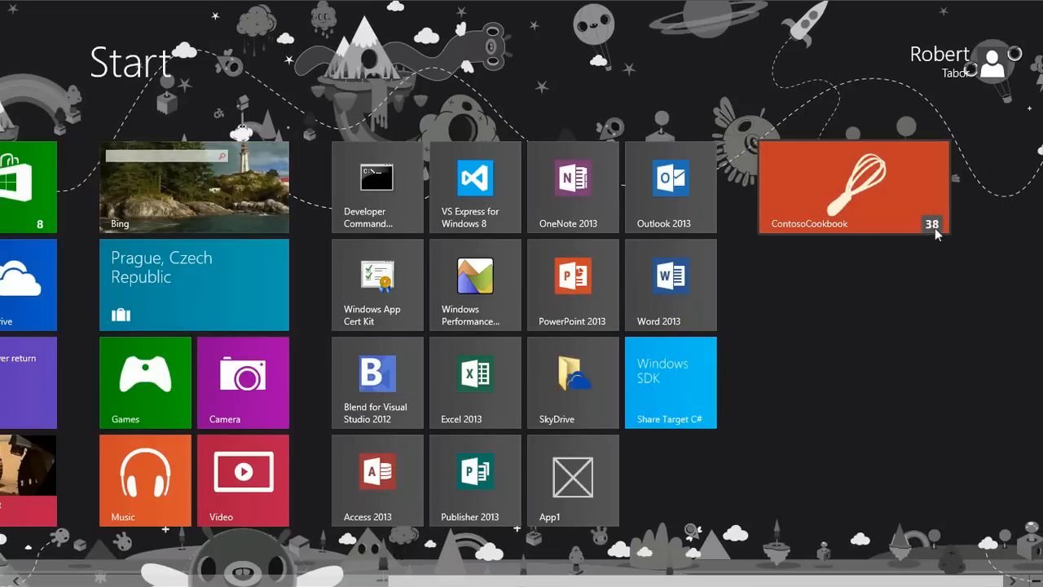
mouse_move(802, 191)
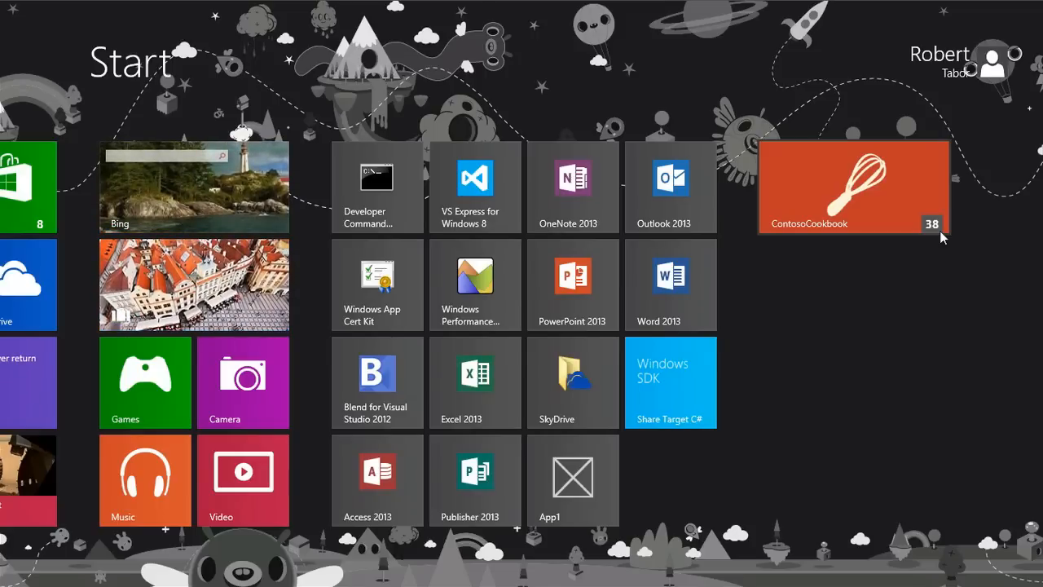
scroll("left", 3)
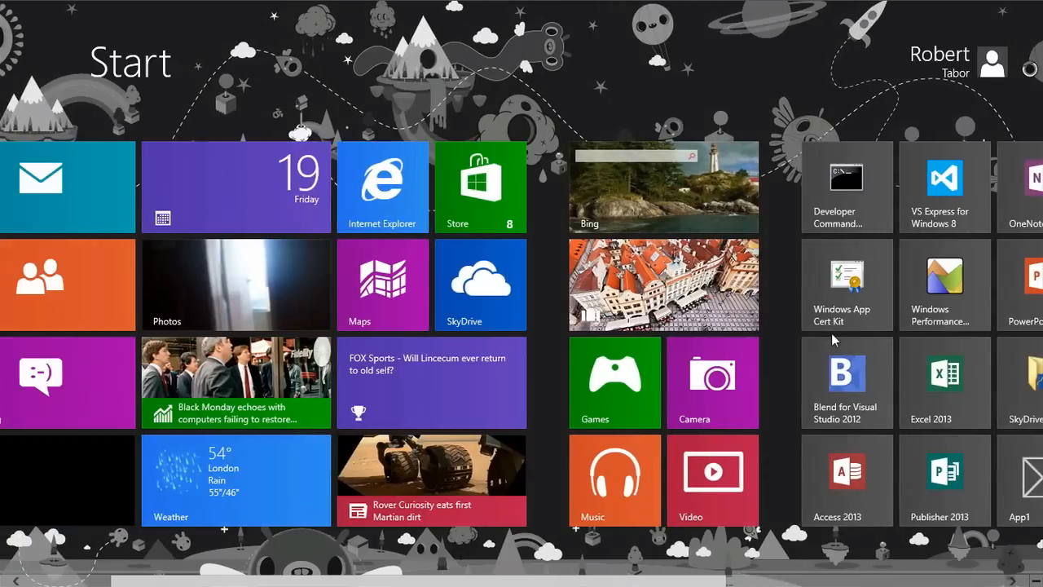
mouse_move(544, 288)
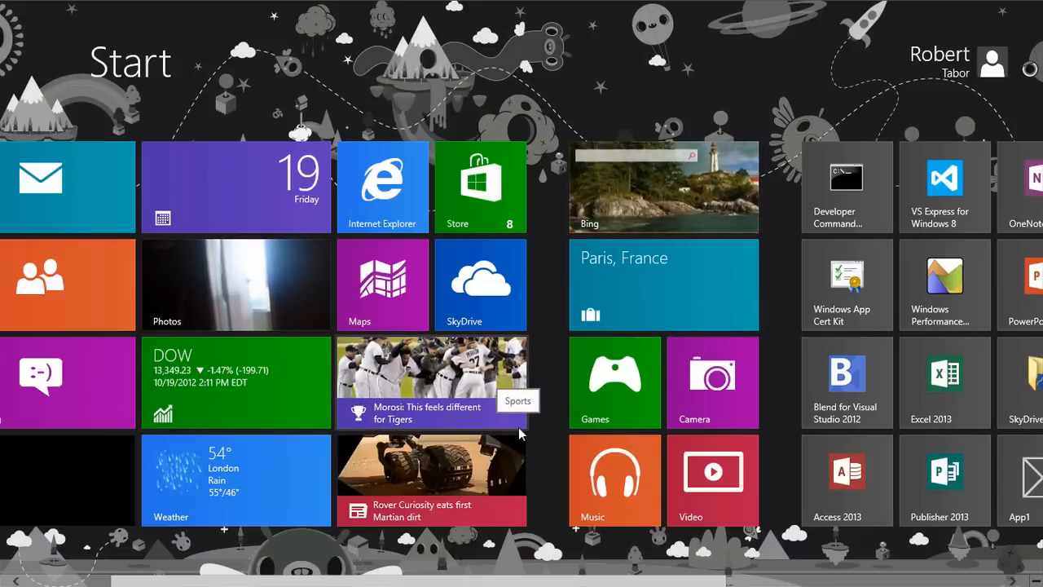
scroll("left", 3)
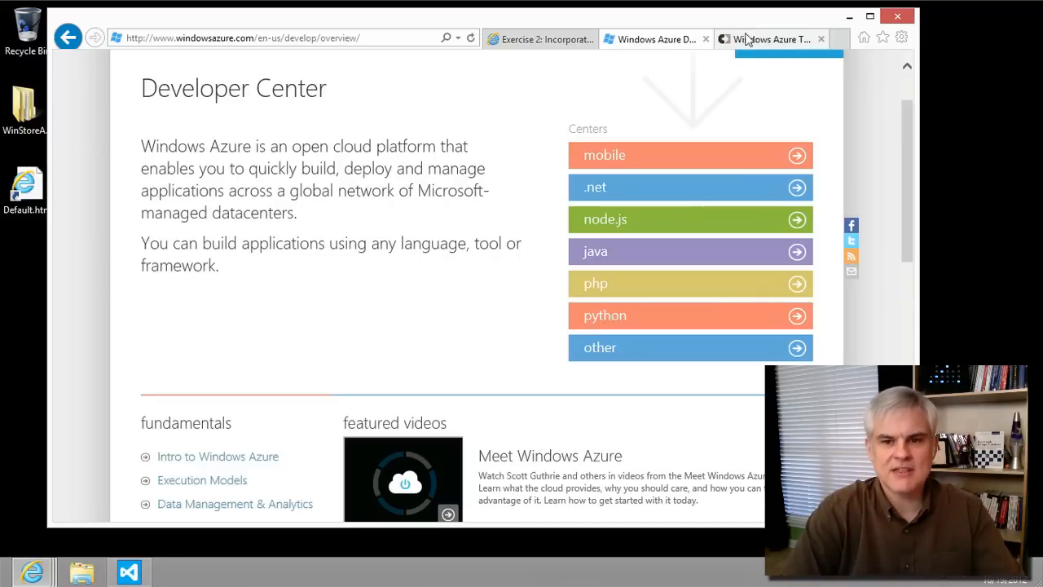
Go from the Exercise 2 lab tab back to the lab's index of exercises
left_click(770, 38)
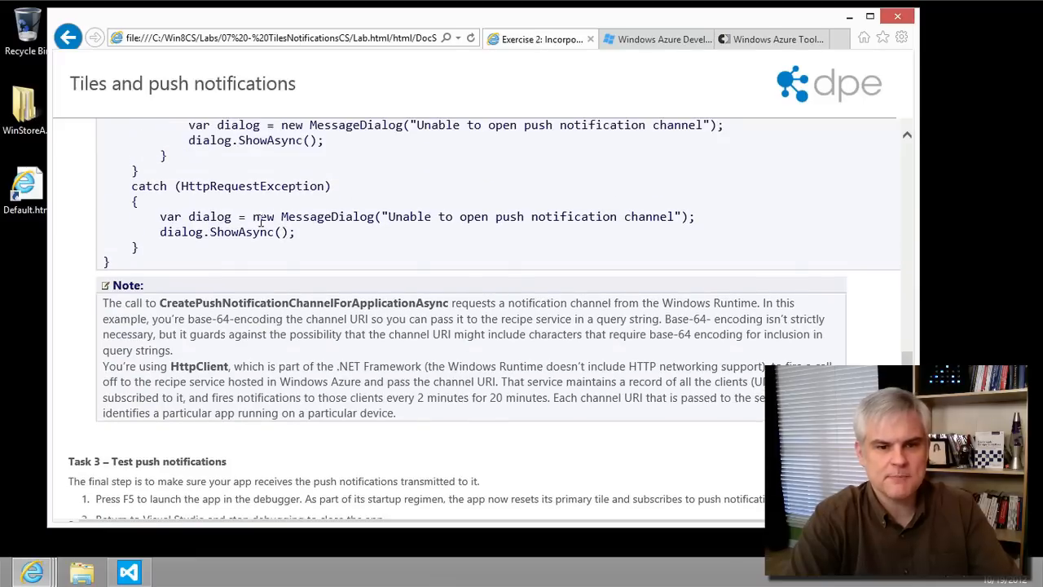
left_click(69, 38)
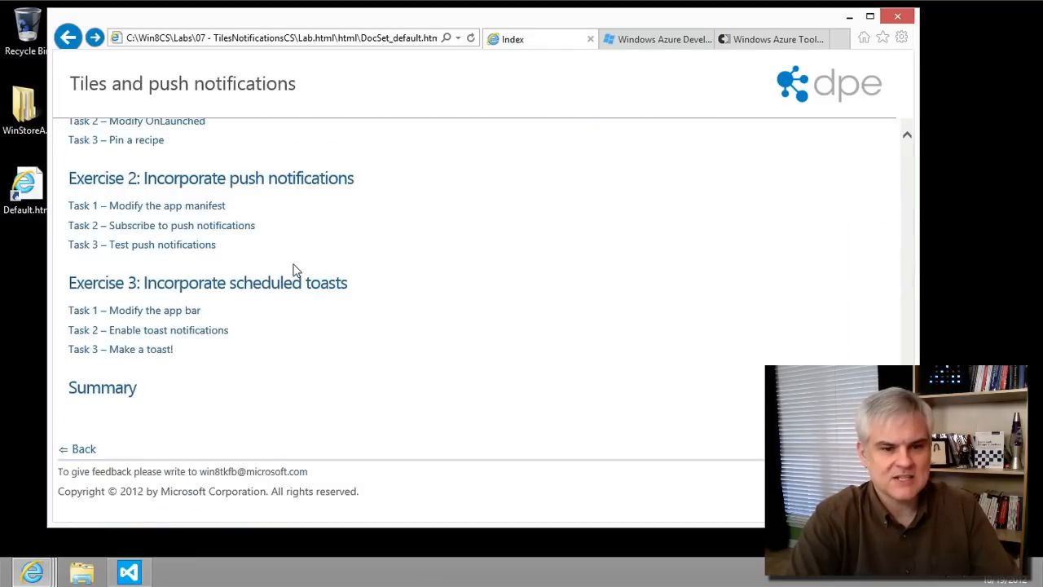